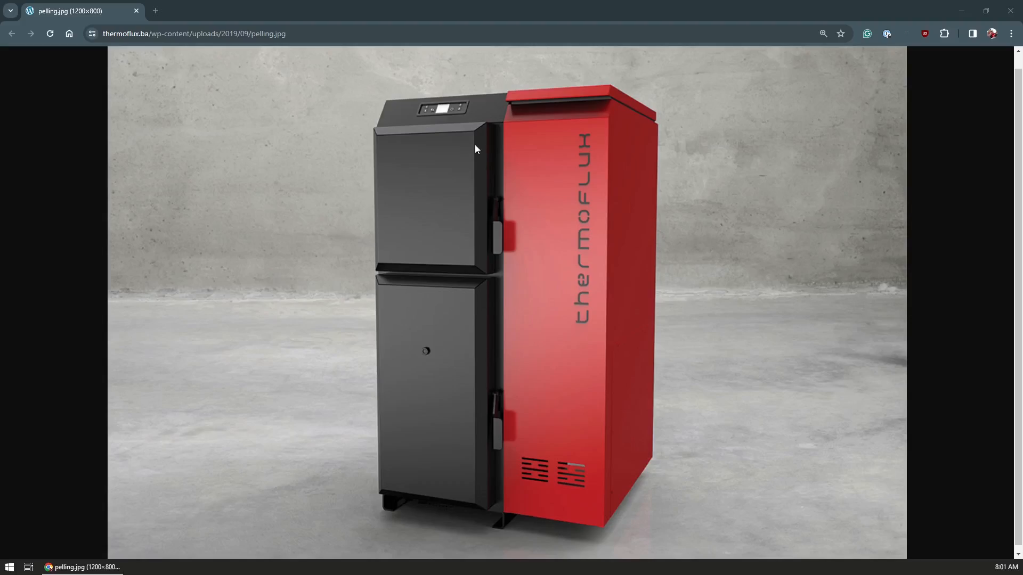
pyautogui.moveTo(507, 435)
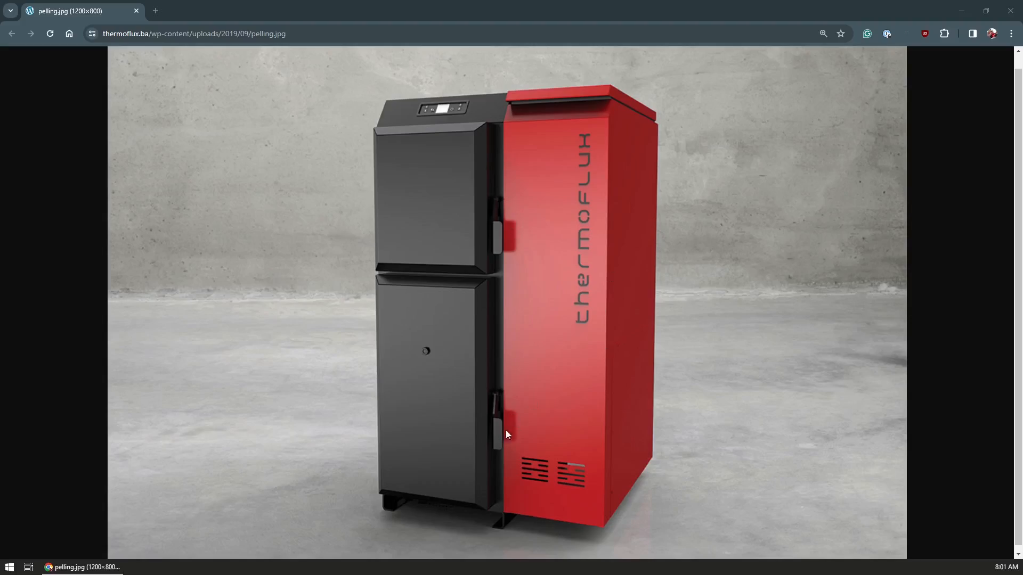
pyautogui.moveTo(440, 178)
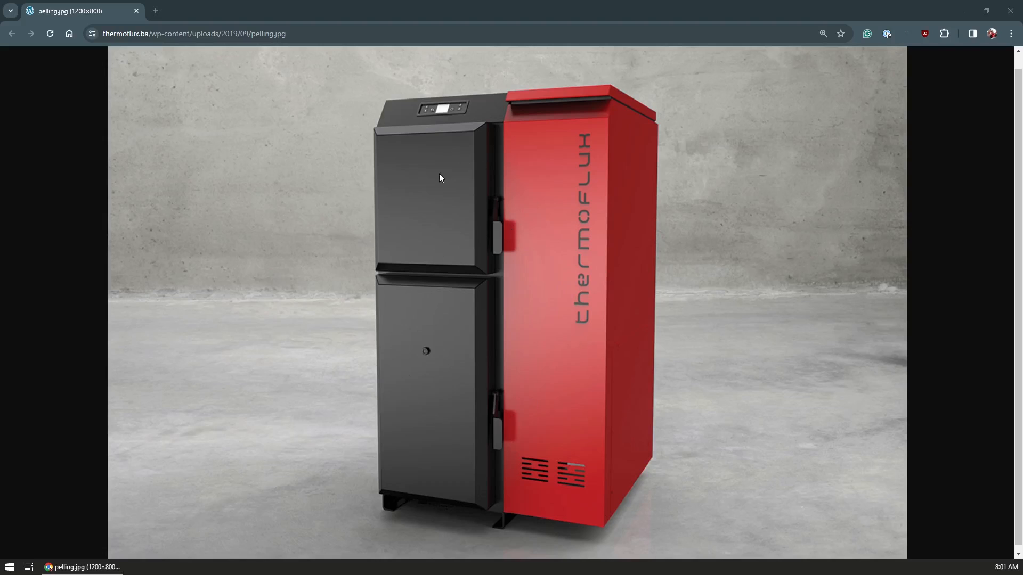
pyautogui.moveTo(450, 117)
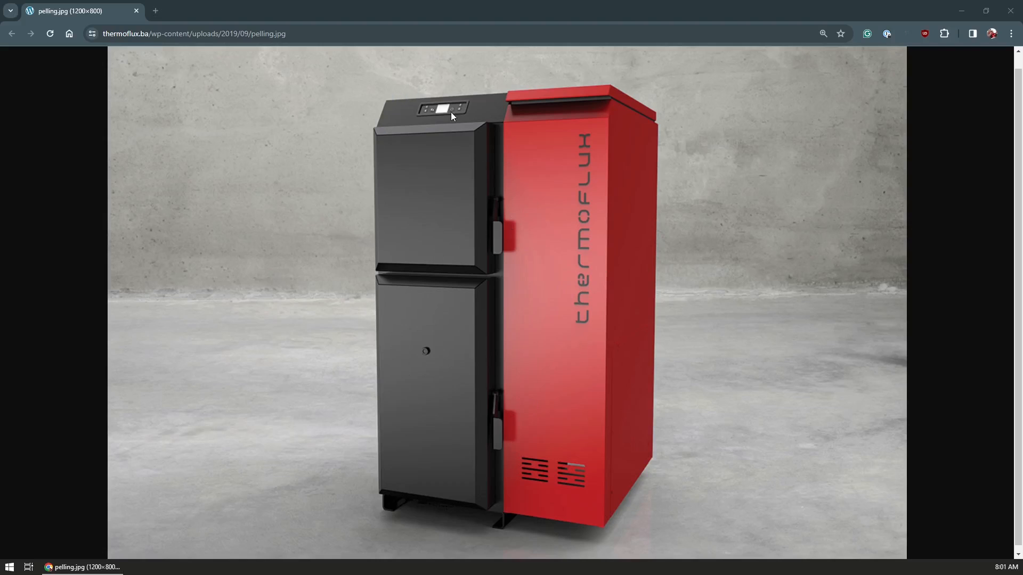
pyautogui.moveTo(578, 105)
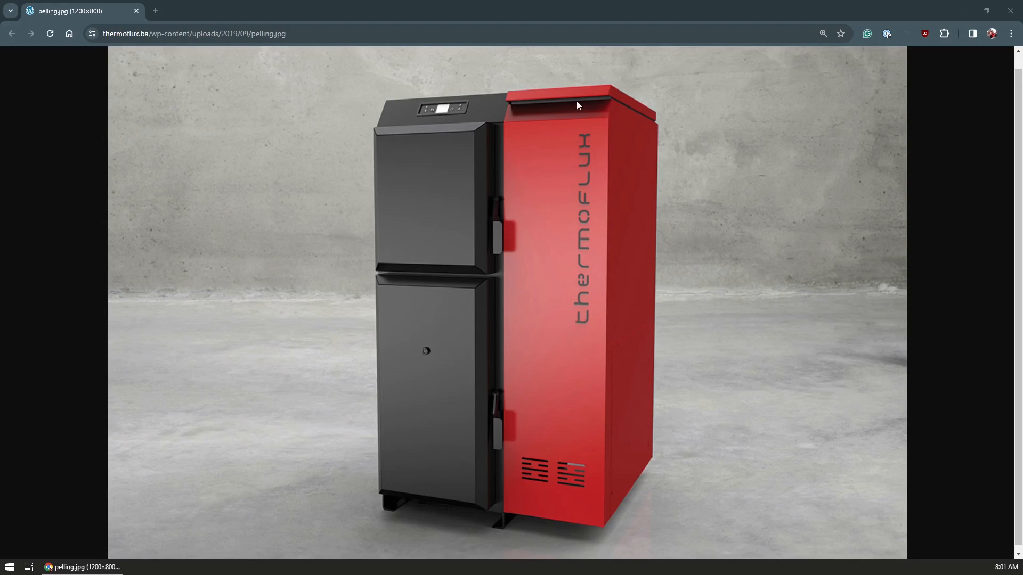
pyautogui.moveTo(657, 435)
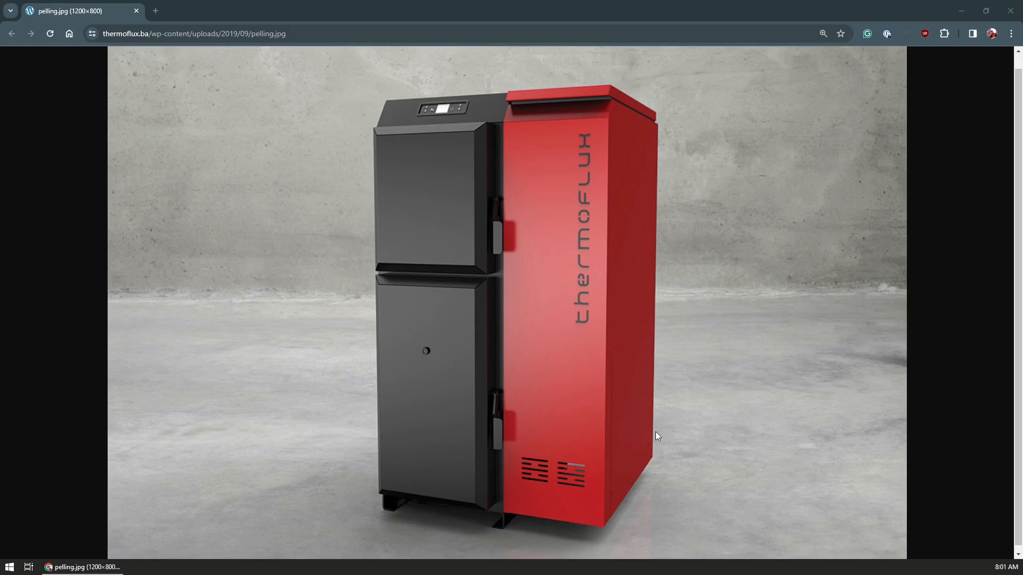
pyautogui.moveTo(572, 262)
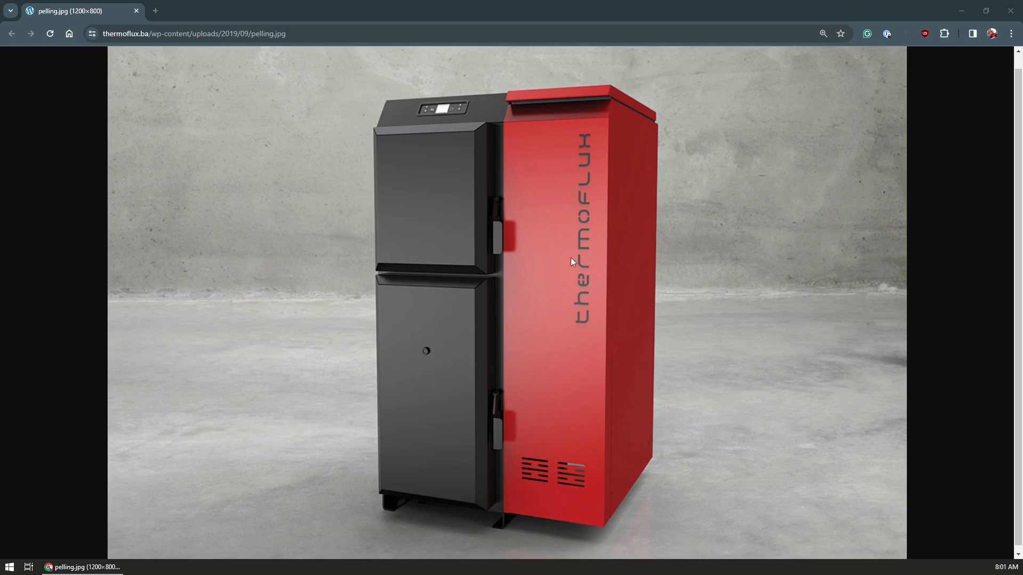
pyautogui.moveTo(573, 413)
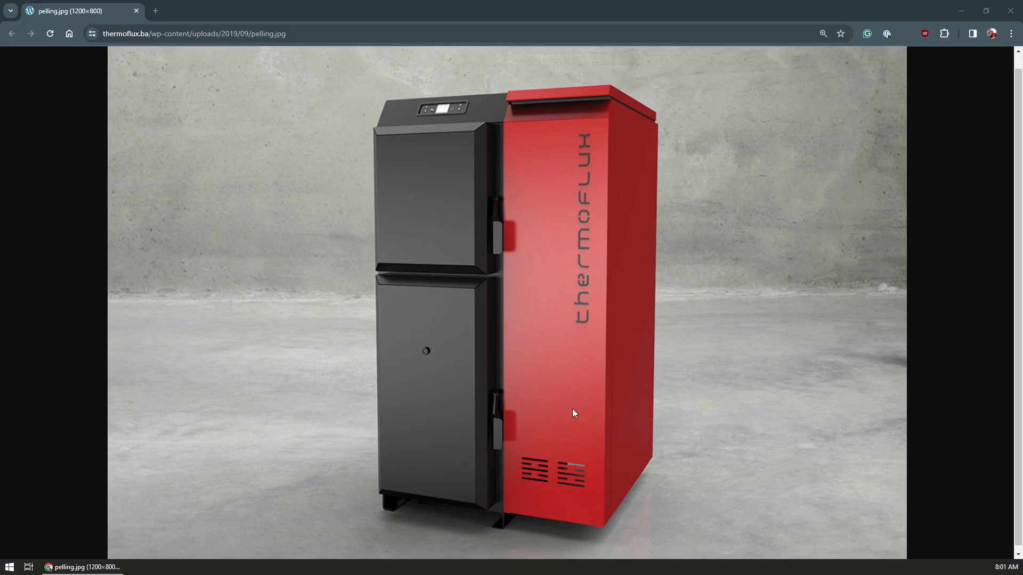
pyautogui.moveTo(559, 121)
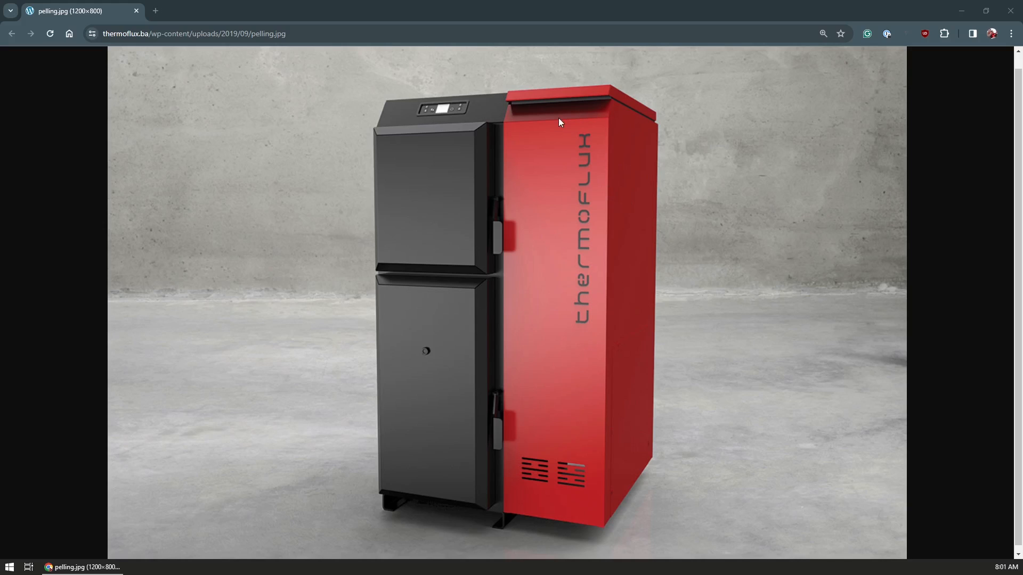
pyautogui.moveTo(680, 112)
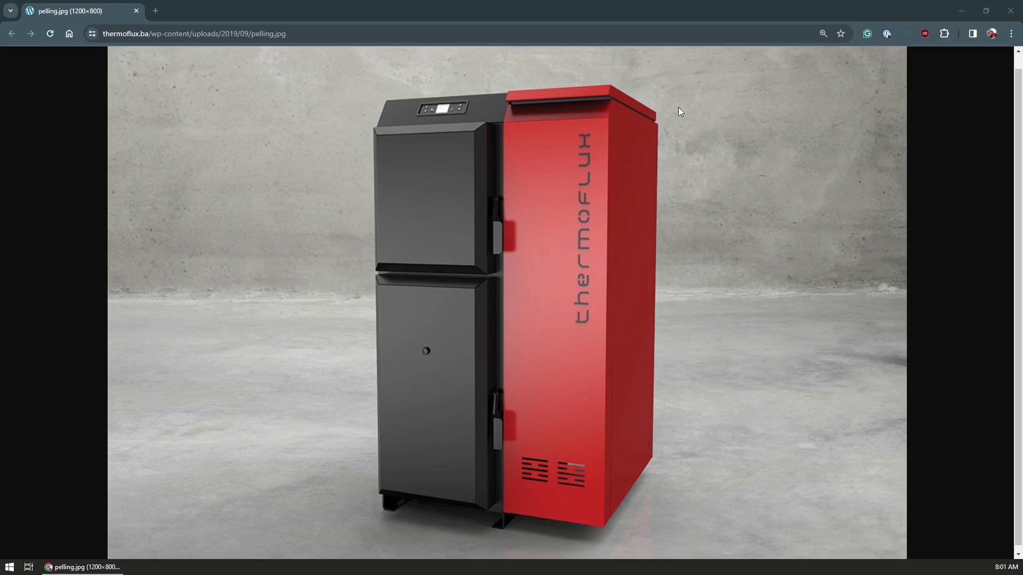
pyautogui.moveTo(566, 336)
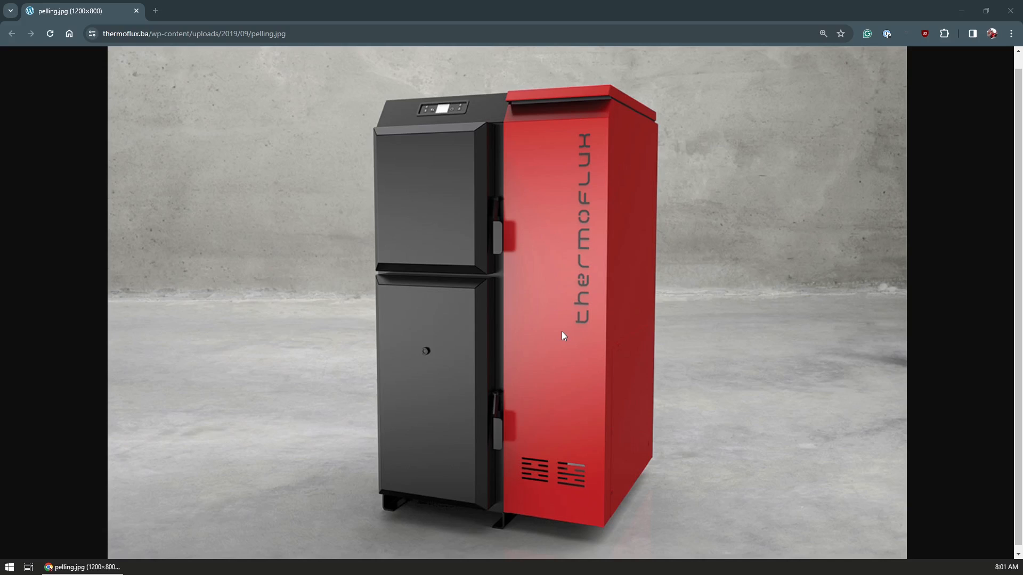
pyautogui.moveTo(562, 326)
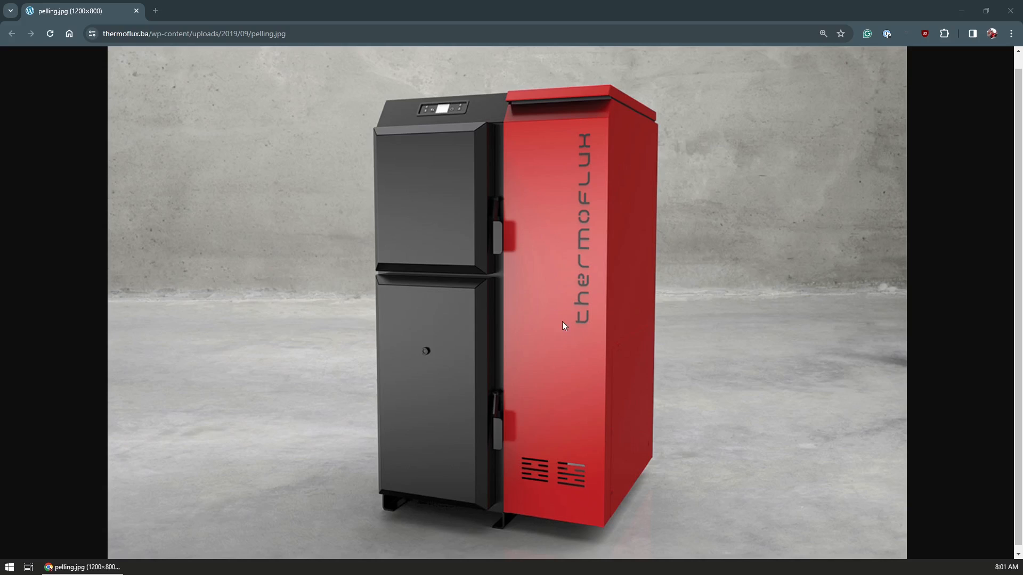
pyautogui.moveTo(628, 97)
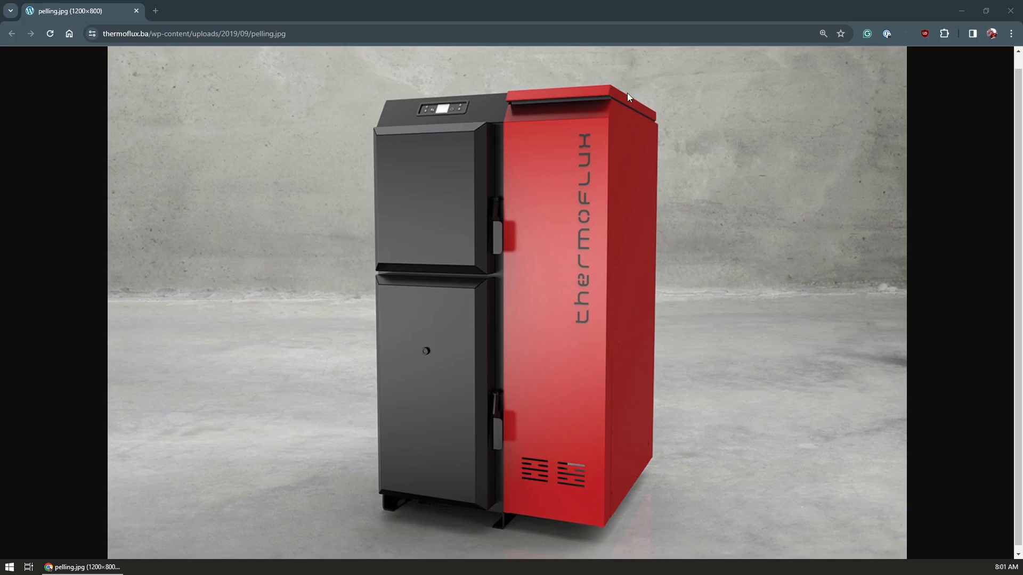
pyautogui.moveTo(580, 99)
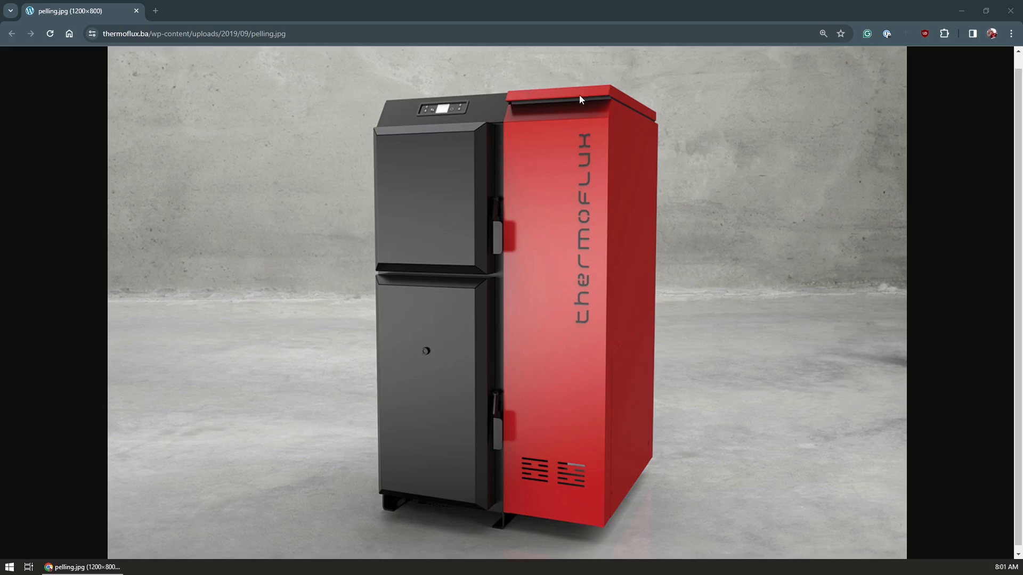
pyautogui.moveTo(615, 110)
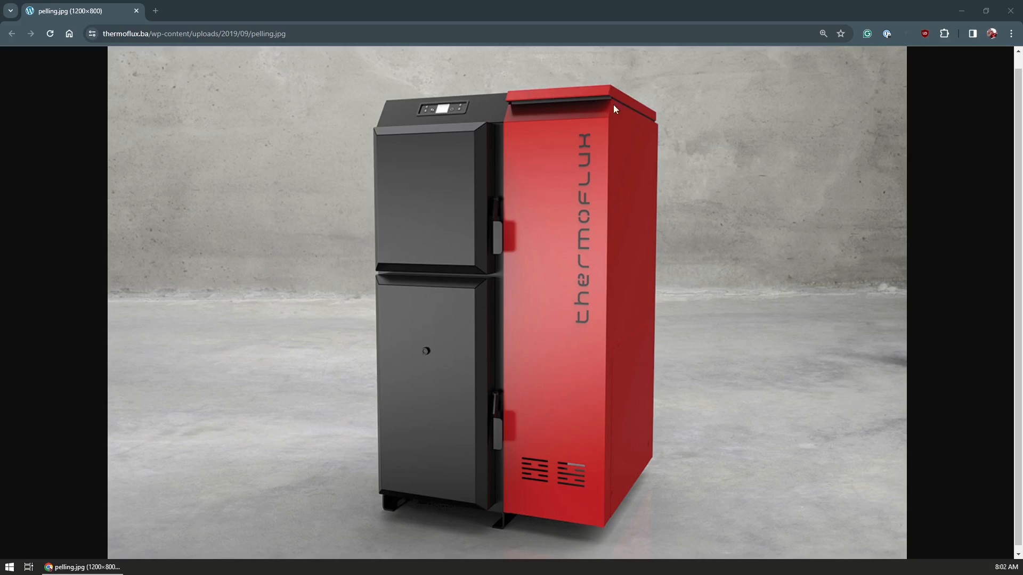
pyautogui.moveTo(573, 106)
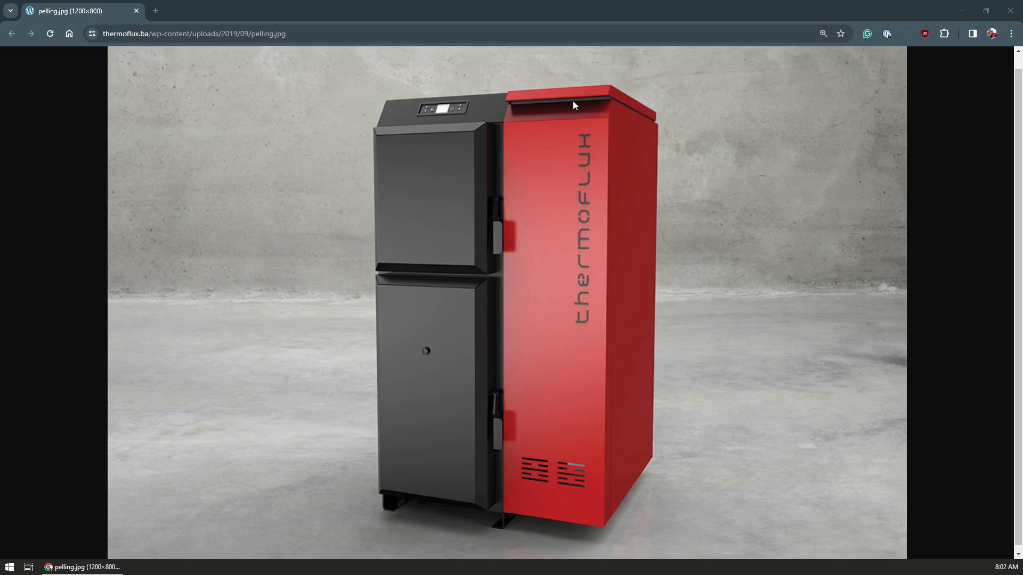
pyautogui.moveTo(595, 353)
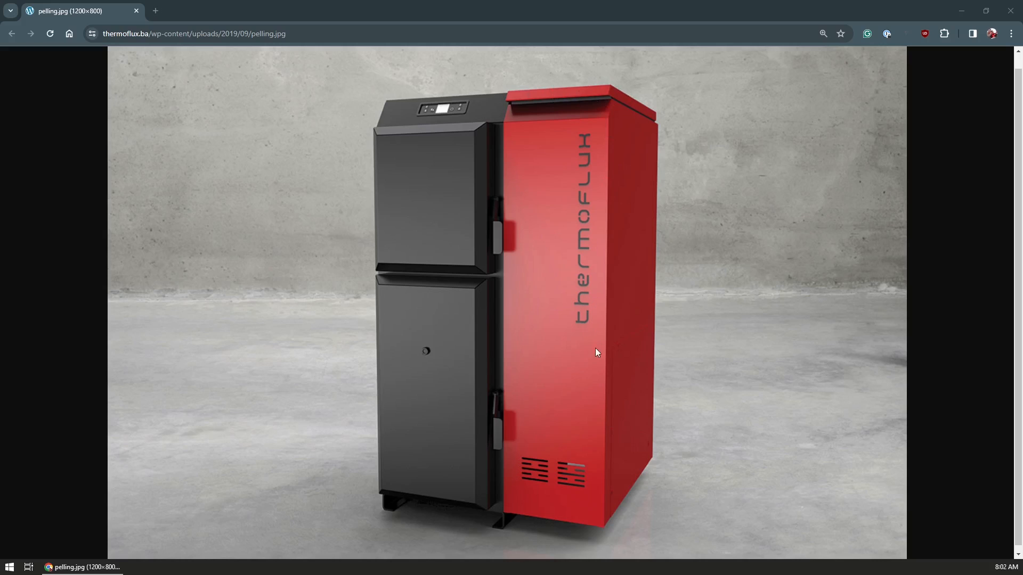
pyautogui.moveTo(589, 113)
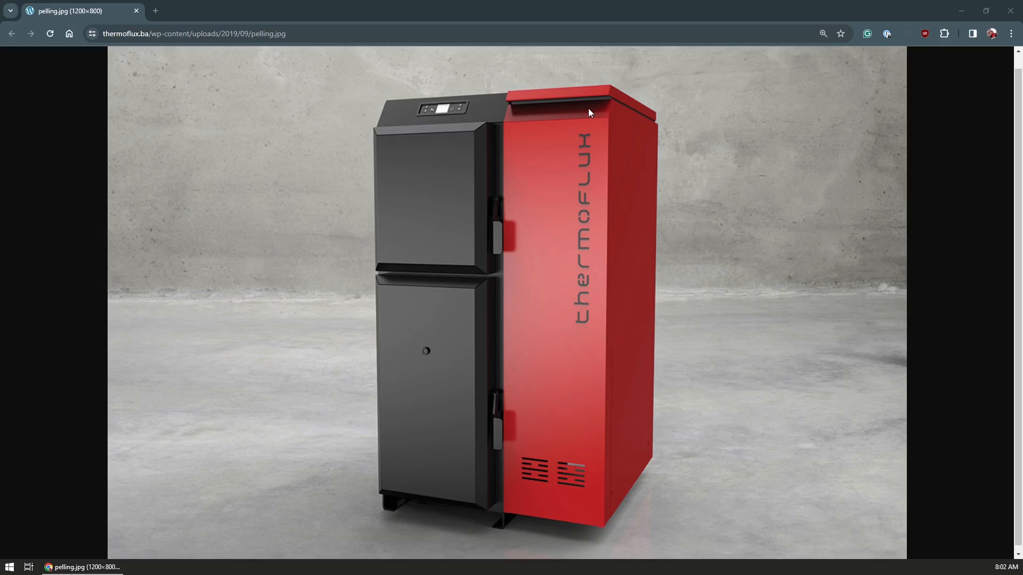
pyautogui.moveTo(614, 98)
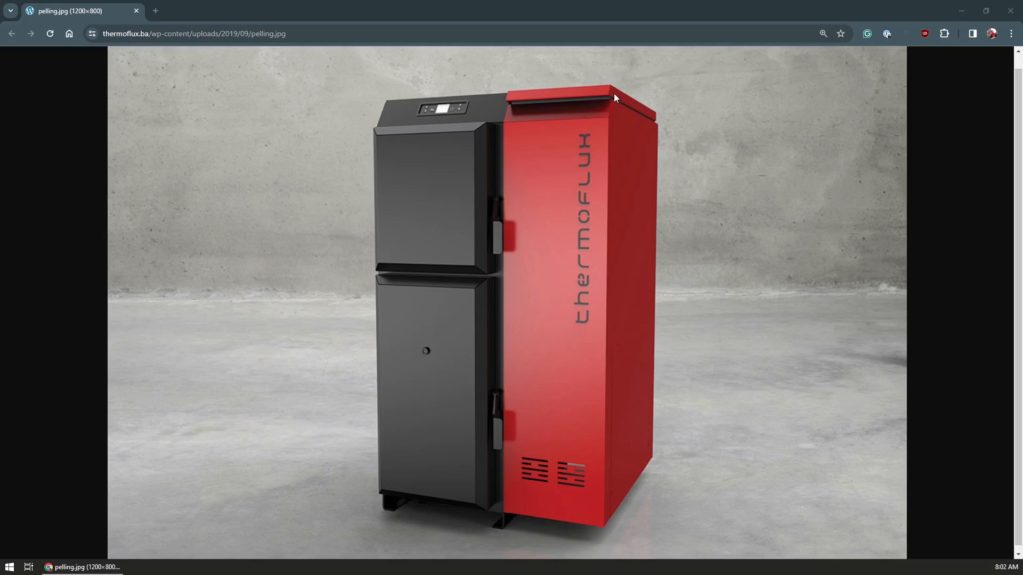
pyautogui.moveTo(630, 287)
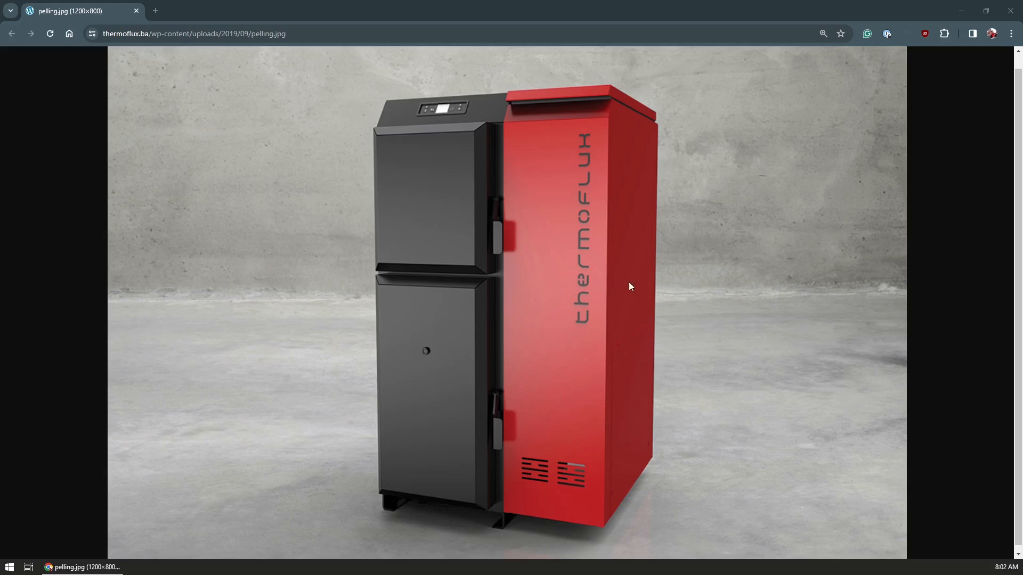
pyautogui.moveTo(571, 249)
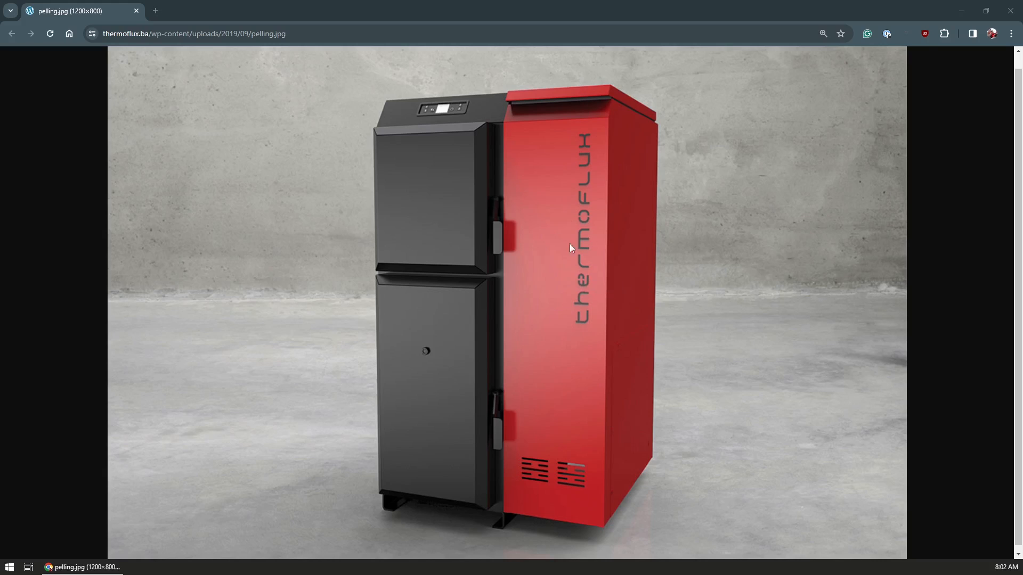
pyautogui.moveTo(564, 124)
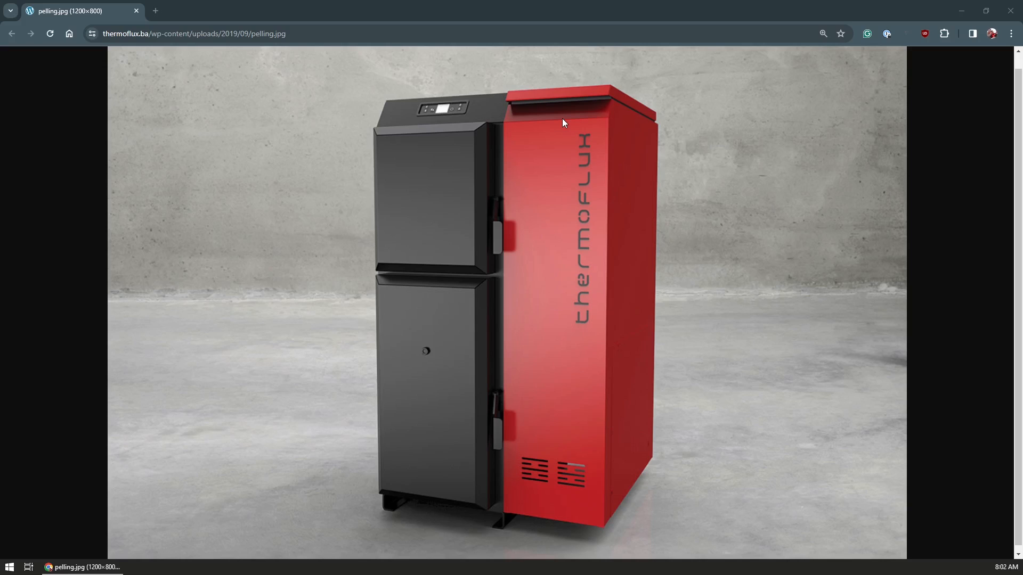
pyautogui.moveTo(606, 331)
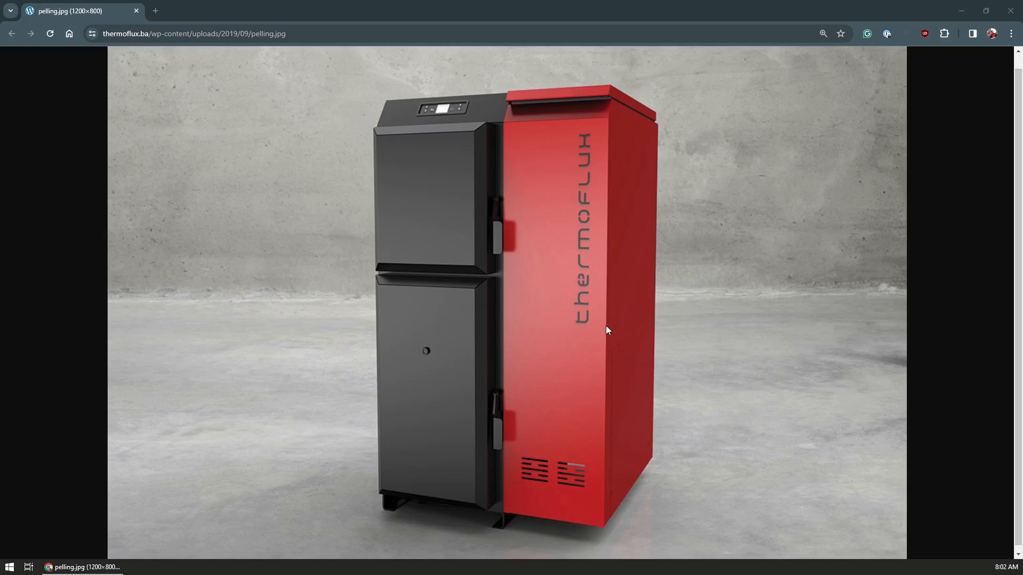
pyautogui.moveTo(620, 330)
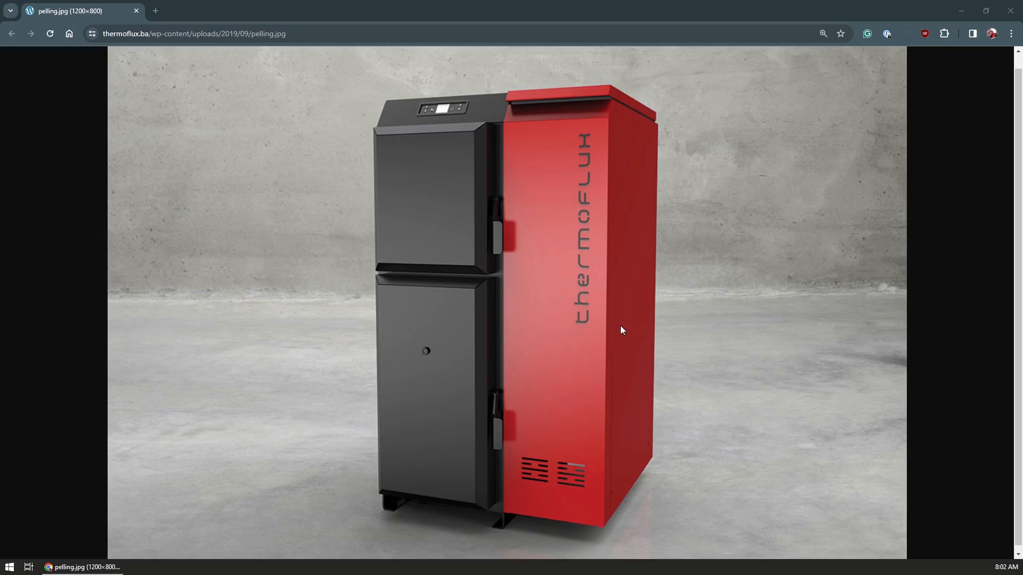
pyautogui.moveTo(595, 316)
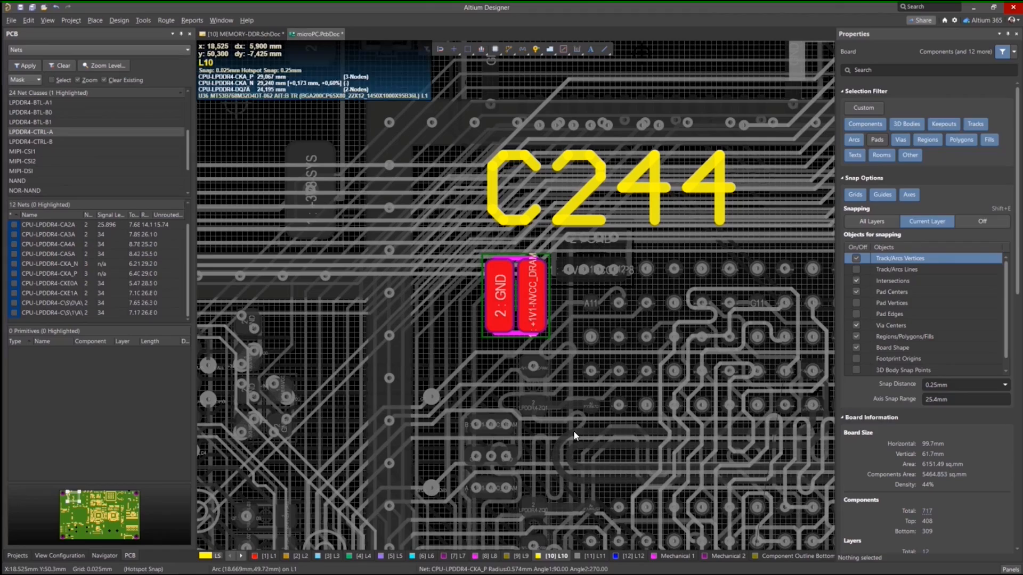
# Open POLY.PCBDwf from the POLY.PrjPcb Source Documents in the Projects panel.
pyautogui.click(515, 295)
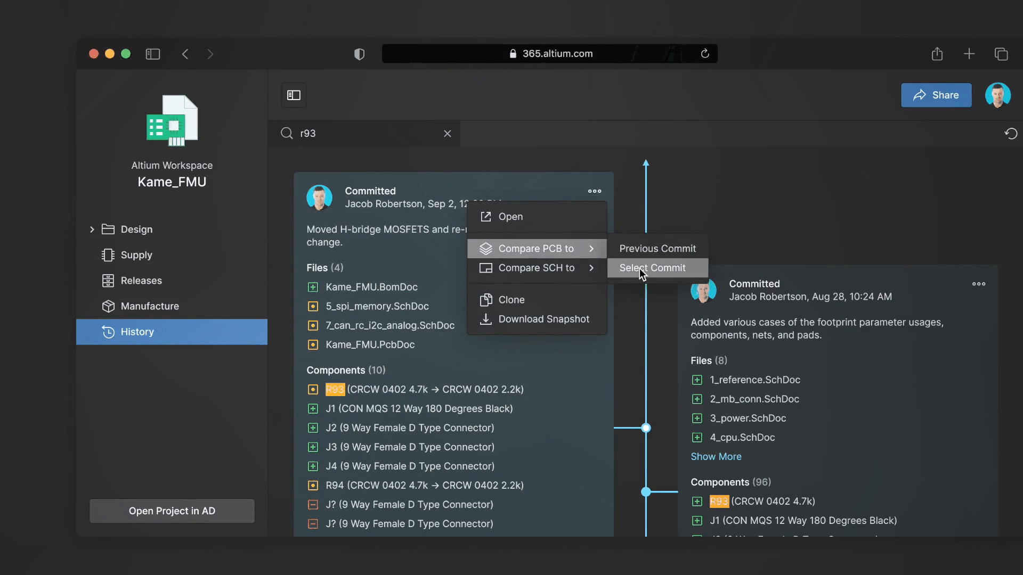
pyautogui.click(655, 268)
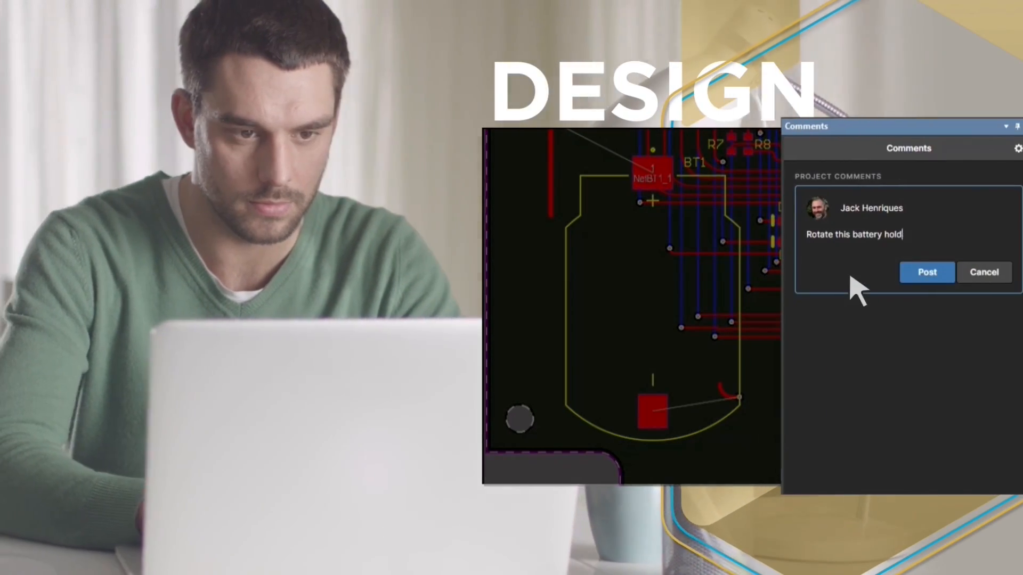
pyautogui.click(926, 272)
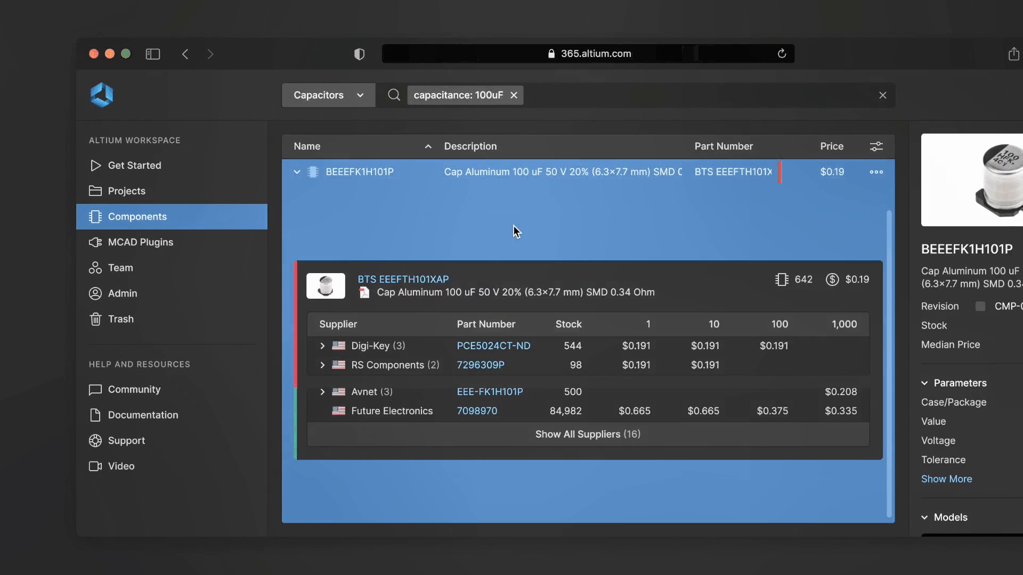
pyautogui.click(358, 171)
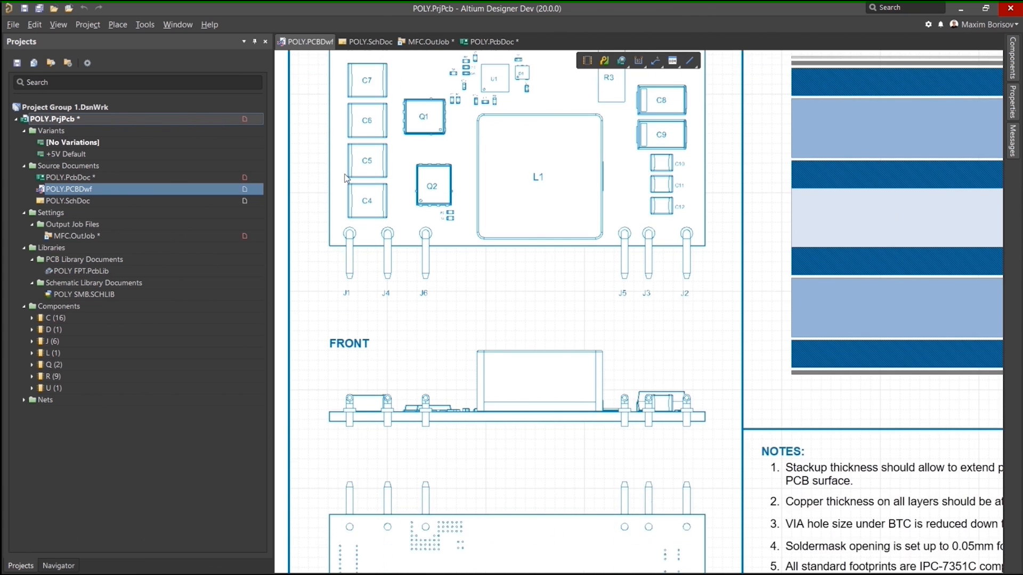
pyautogui.click(427, 42)
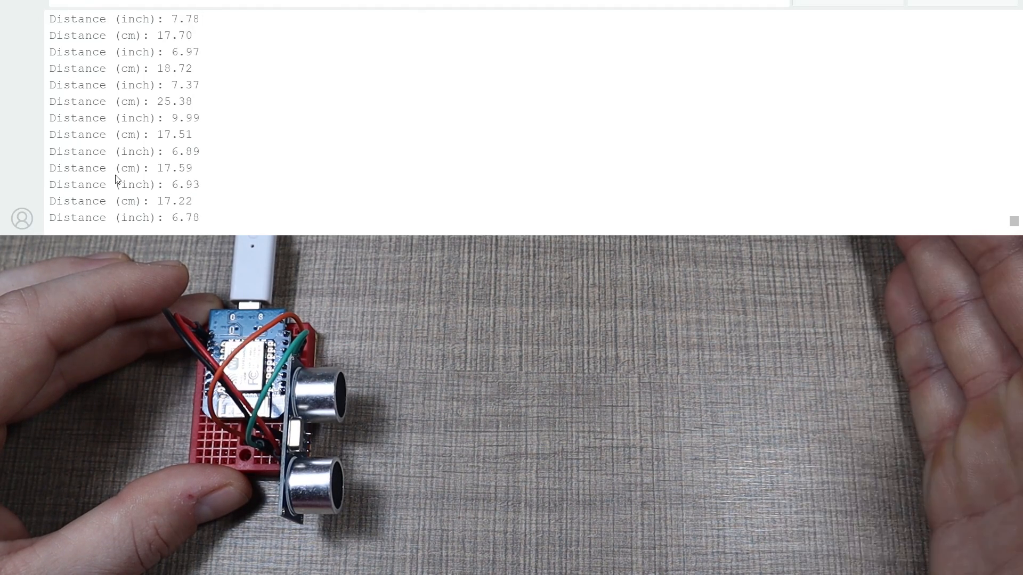
pyautogui.scroll(-3)
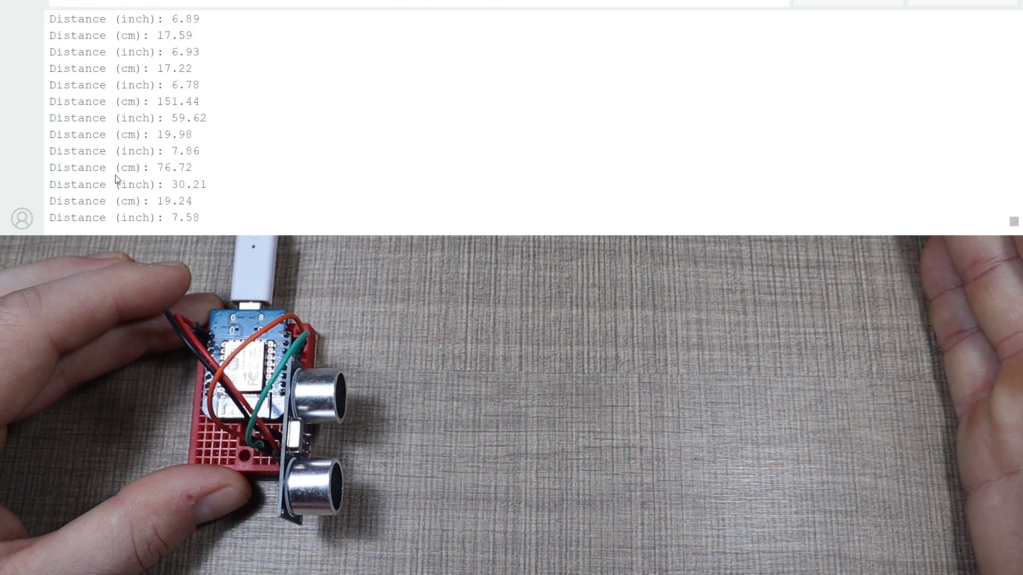
pyautogui.scroll(-3)
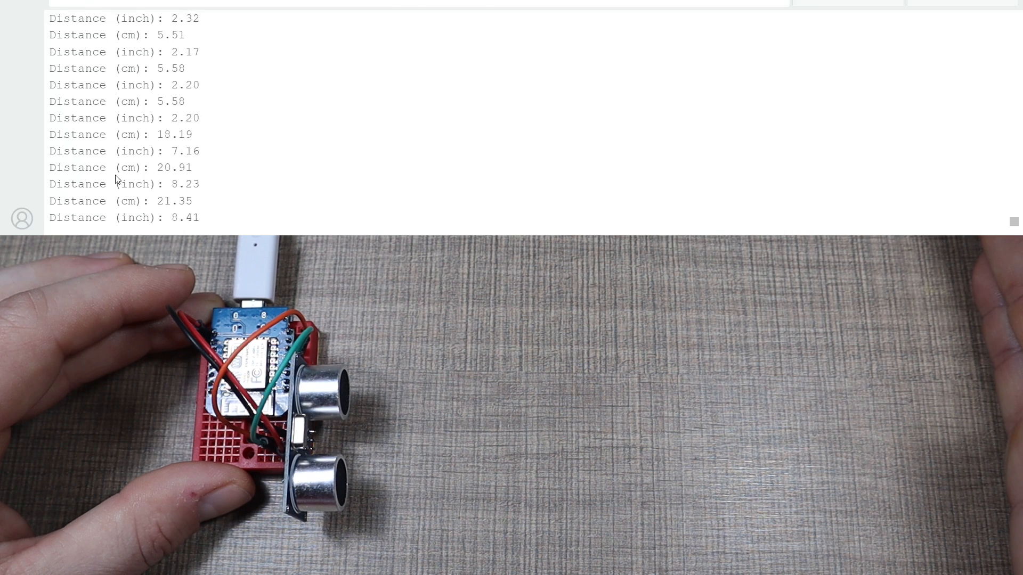
pyautogui.scroll(-3)
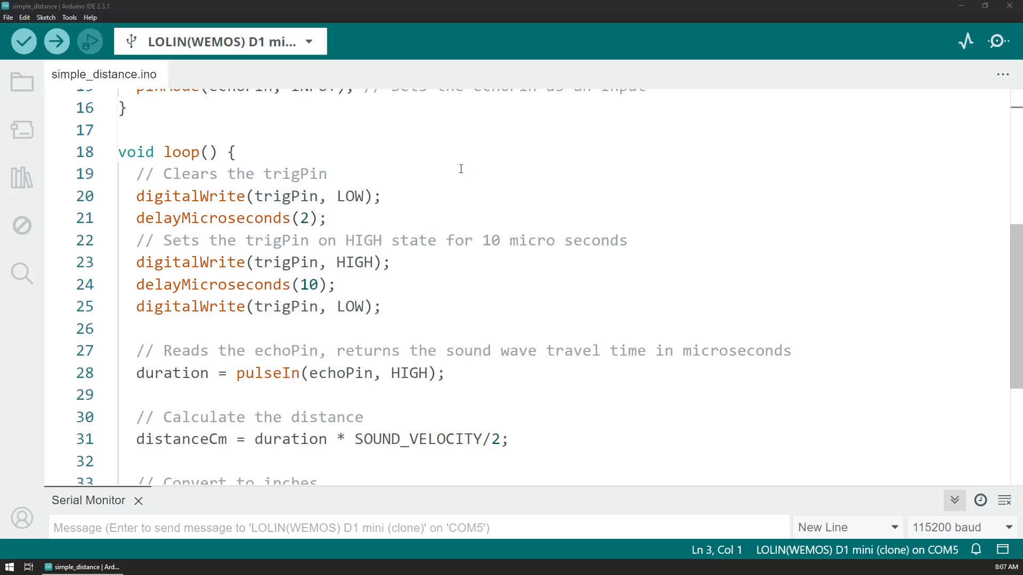
pyautogui.moveTo(492, 169)
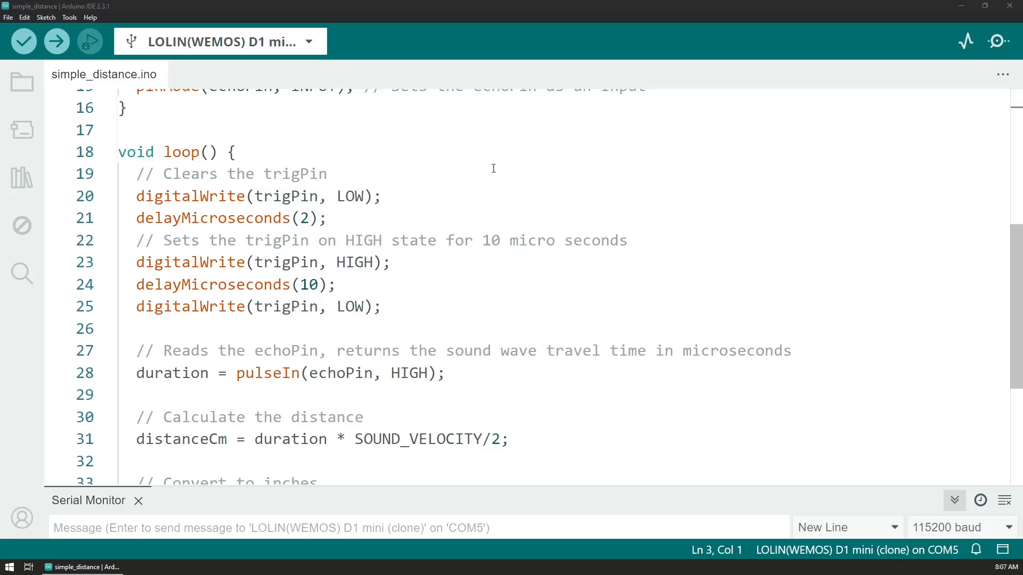
pyautogui.moveTo(311, 126)
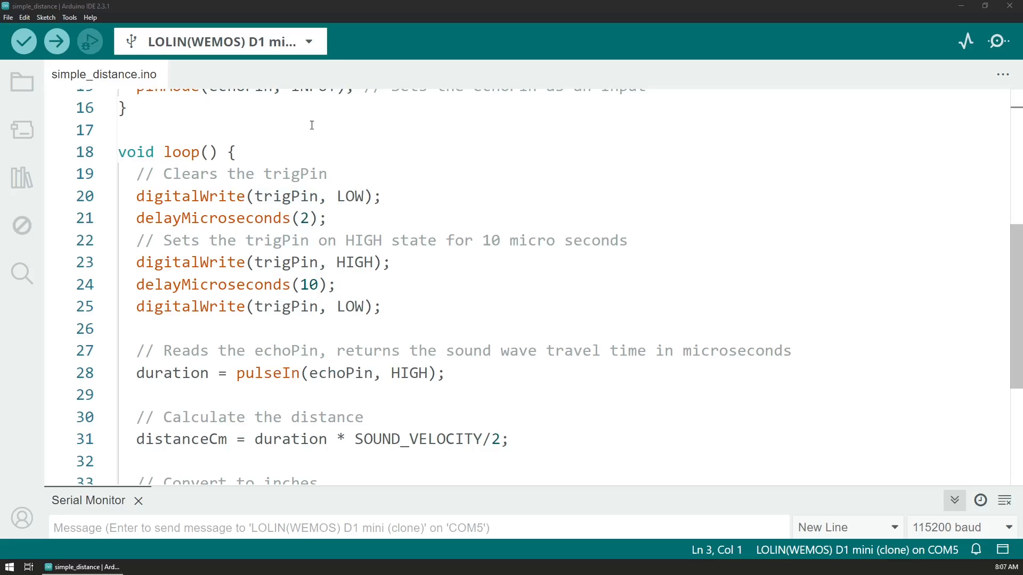
pyautogui.scroll(3)
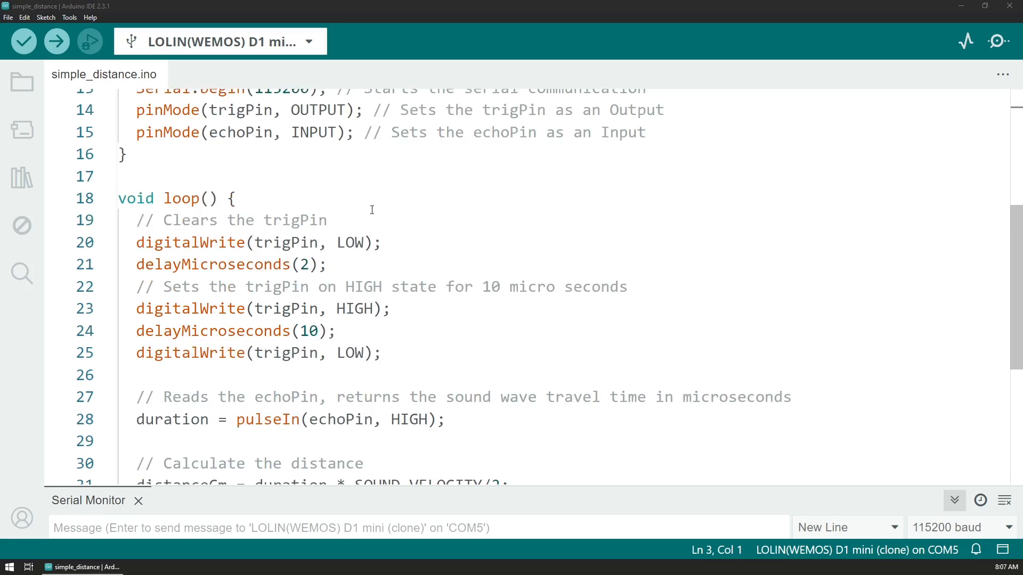
pyautogui.scroll(3)
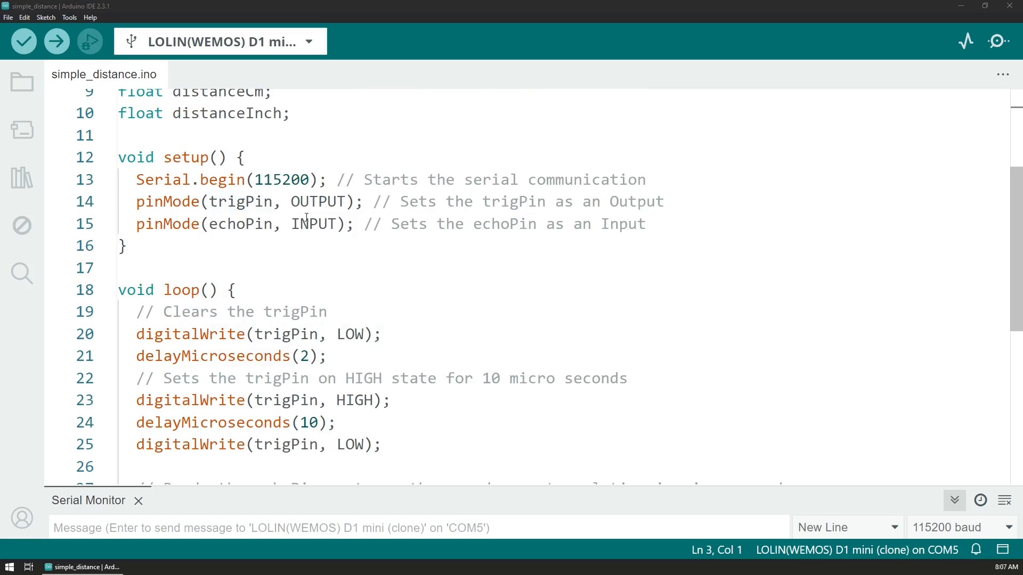
pyautogui.scroll(3)
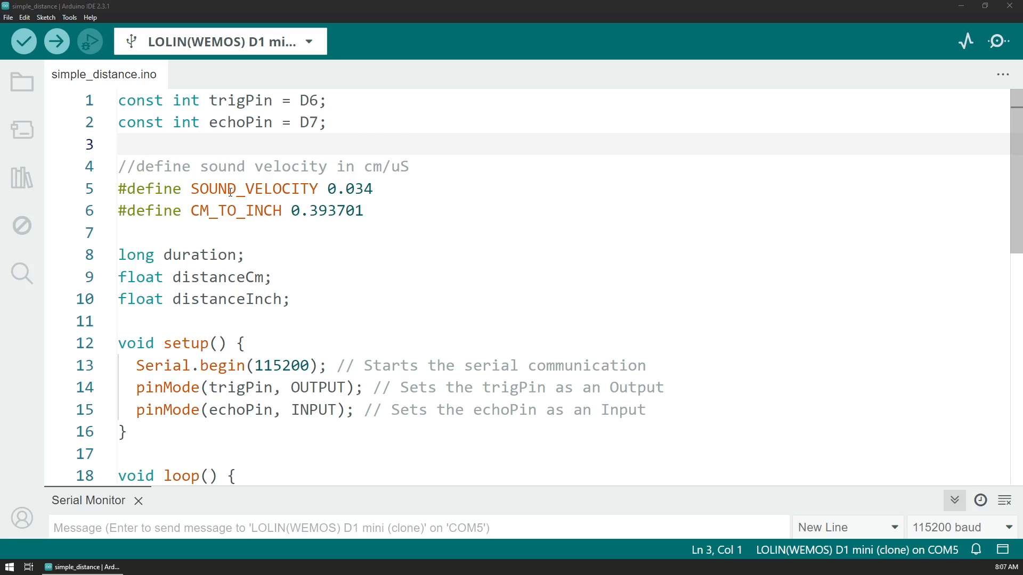
pyautogui.moveTo(566, 332)
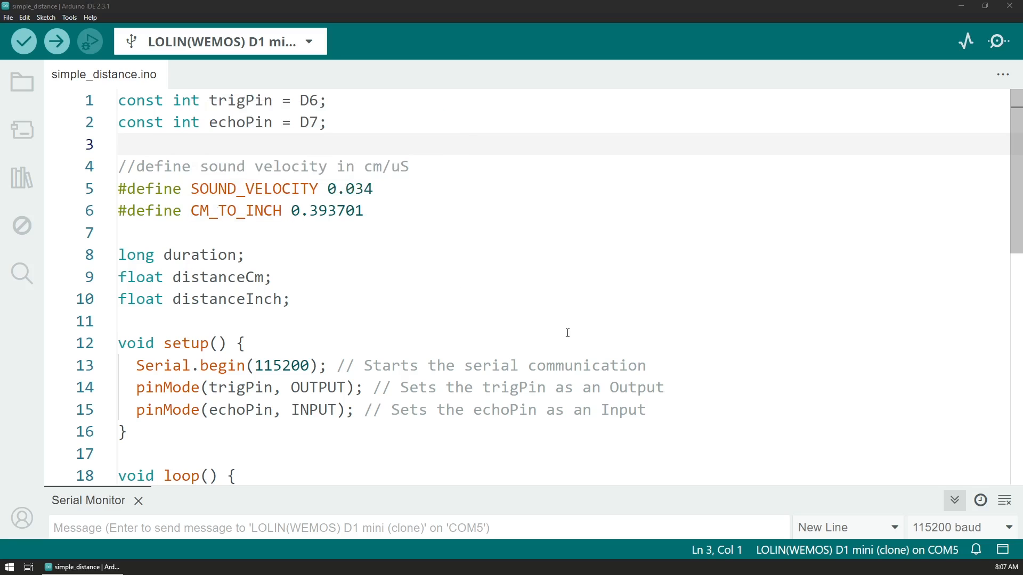
pyautogui.moveTo(406, 193)
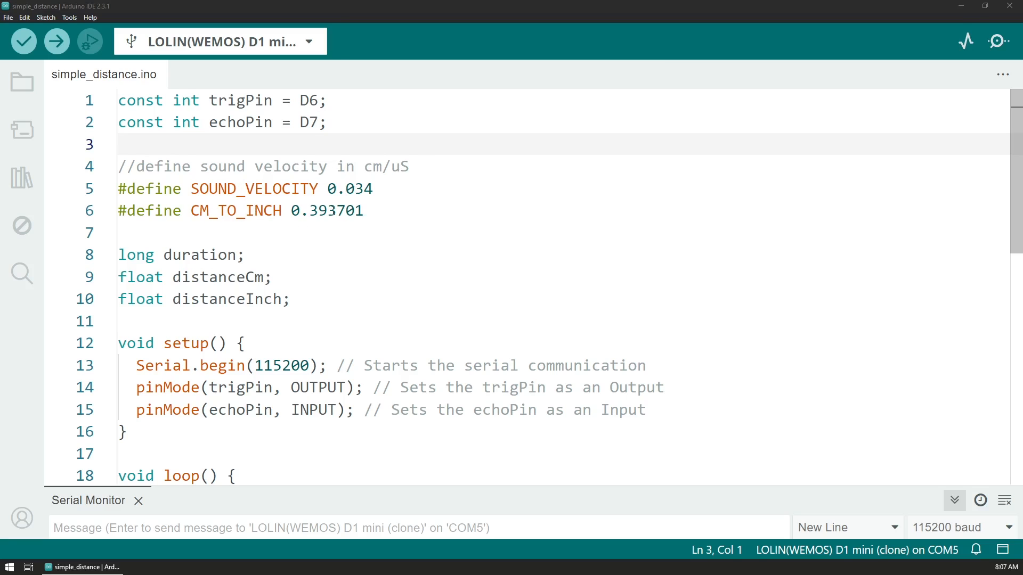
pyautogui.scroll(-3)
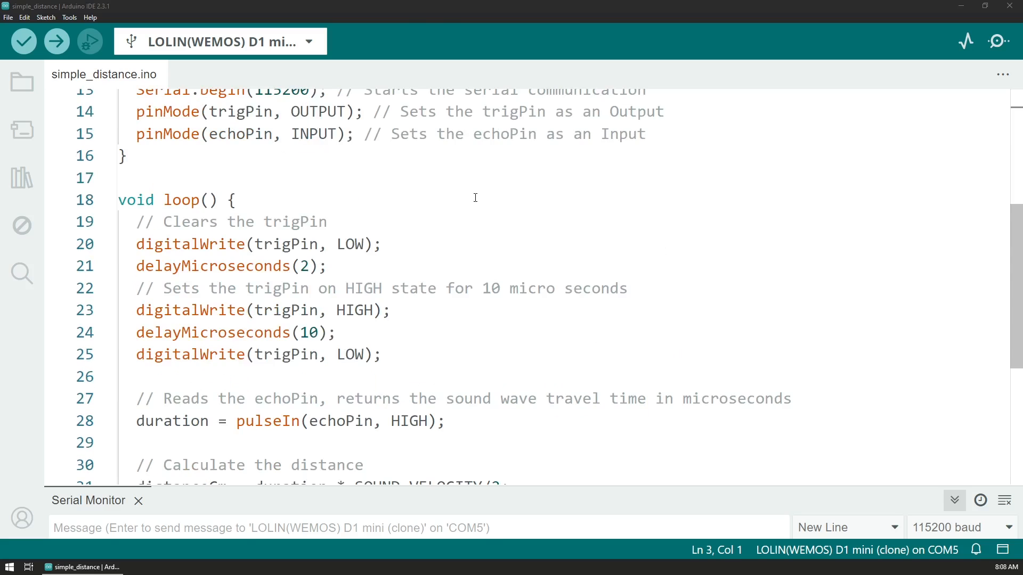
pyautogui.scroll(-3)
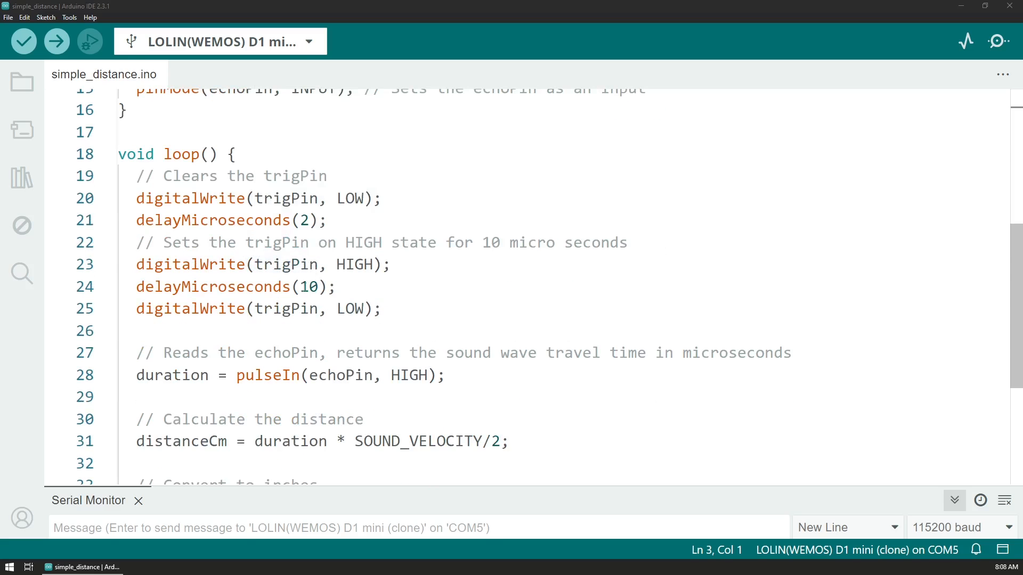
pyautogui.scroll(-3)
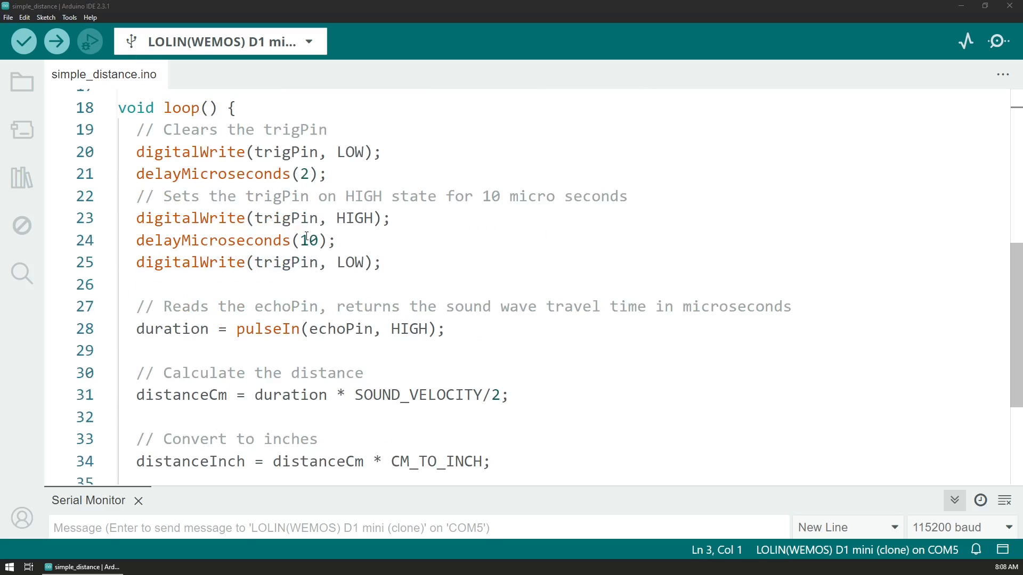
pyautogui.scroll(-3)
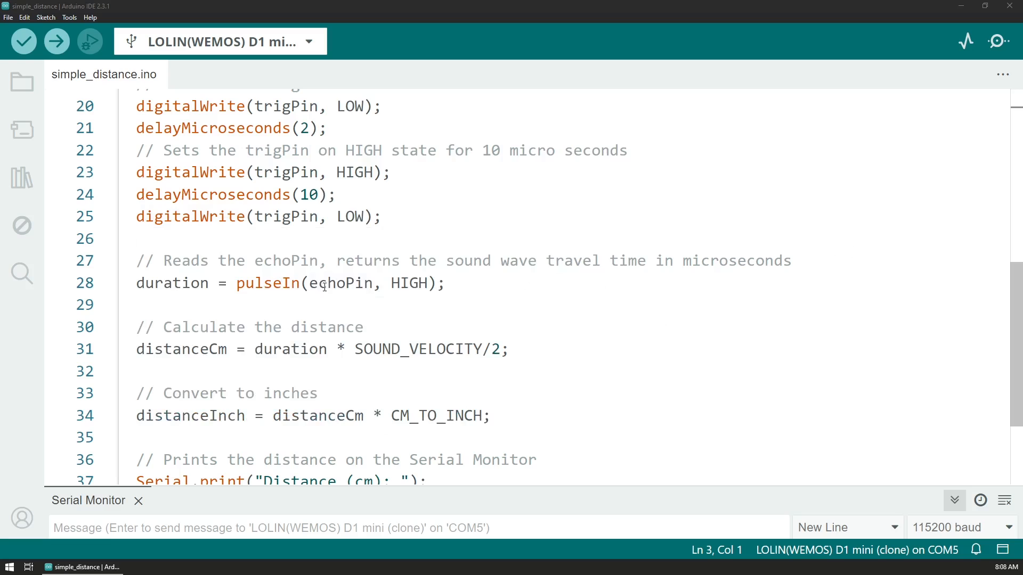
pyautogui.moveTo(339, 283)
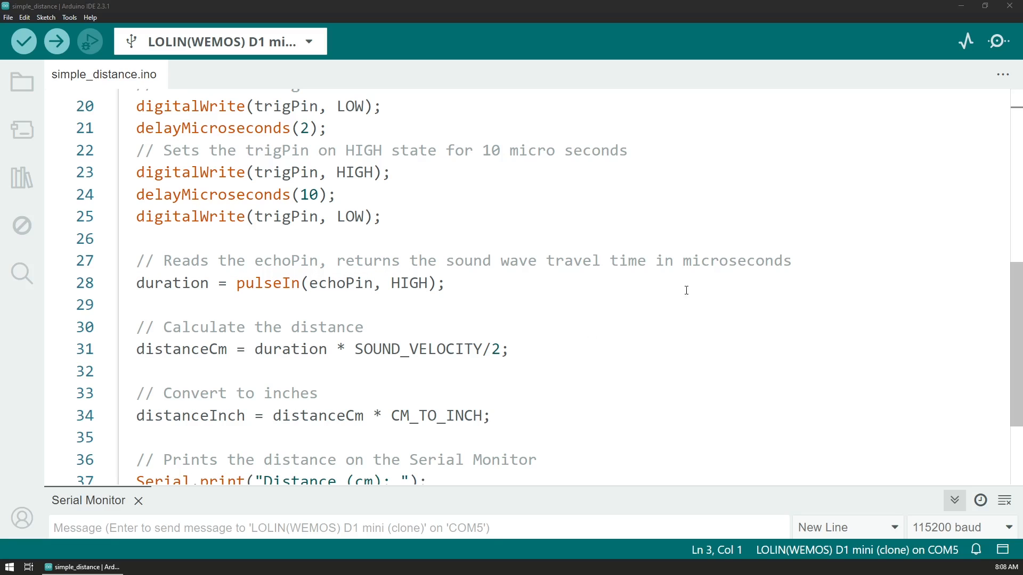
pyautogui.moveTo(179, 285)
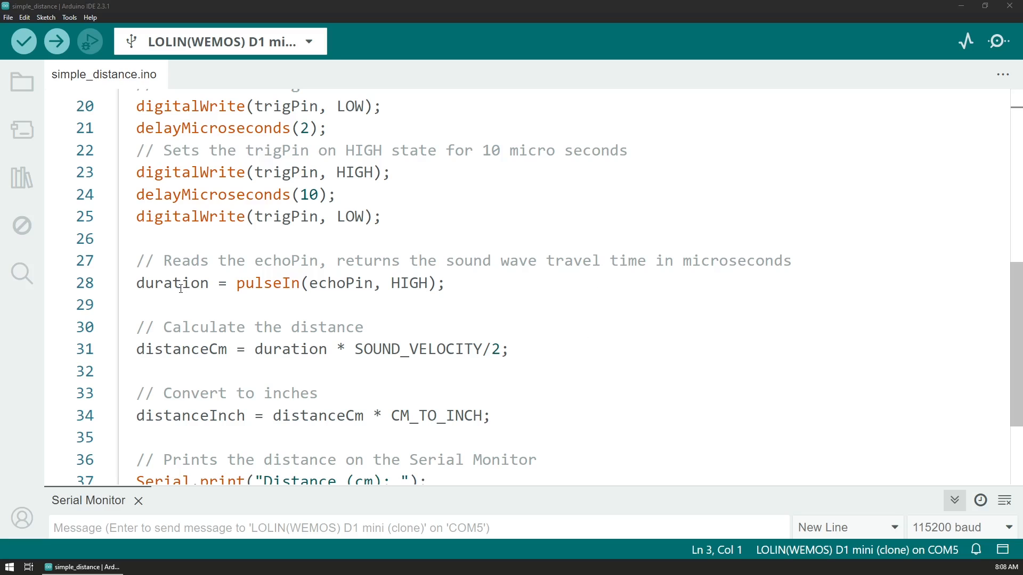
pyautogui.moveTo(172, 284)
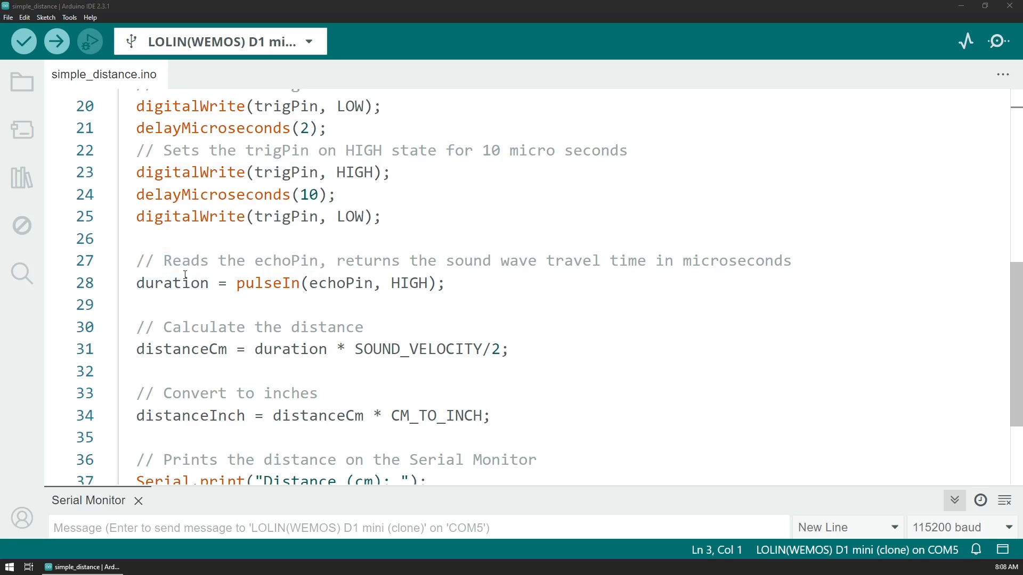
pyautogui.scroll(-3)
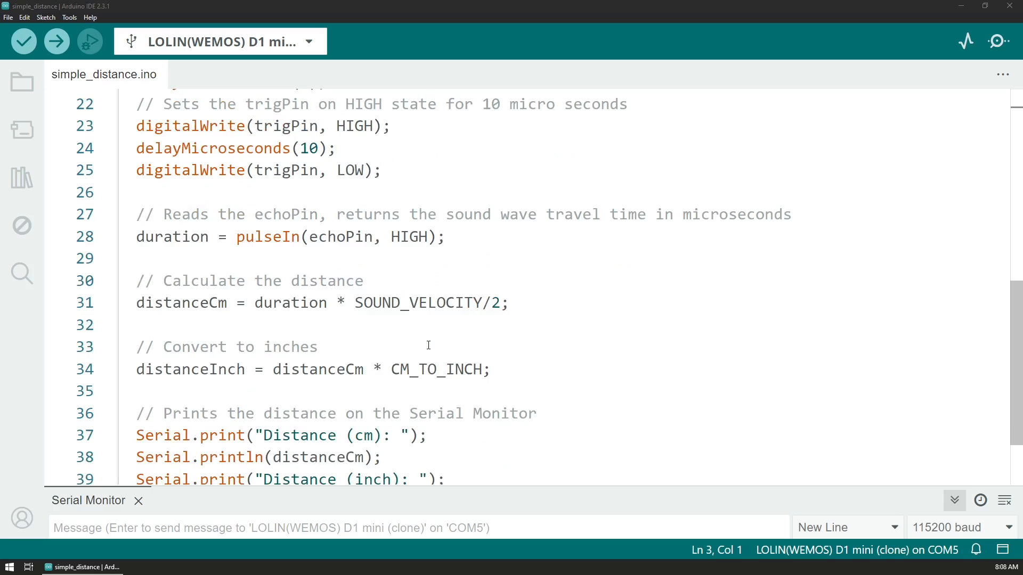
pyautogui.moveTo(527, 301)
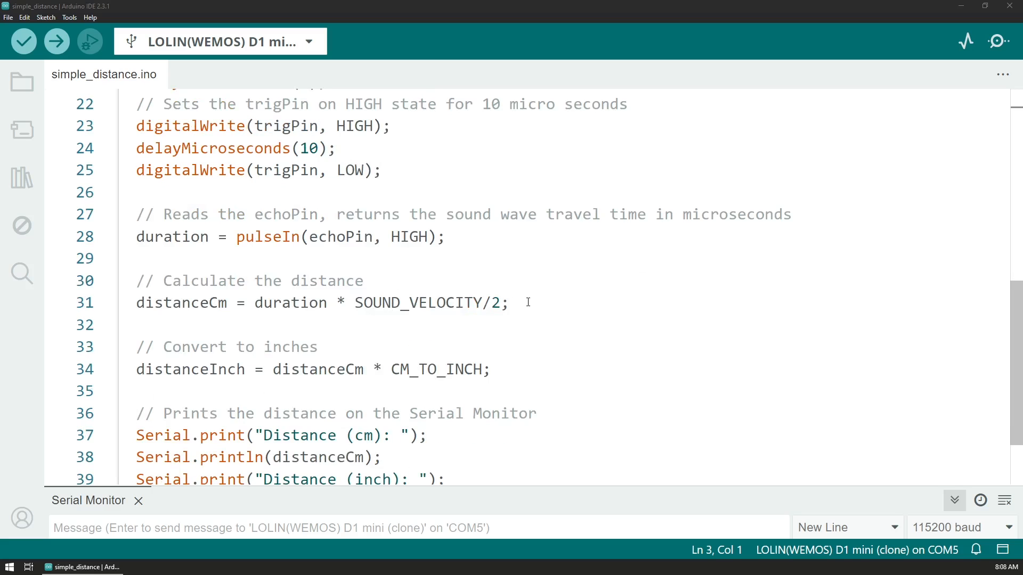
pyautogui.scroll(-3)
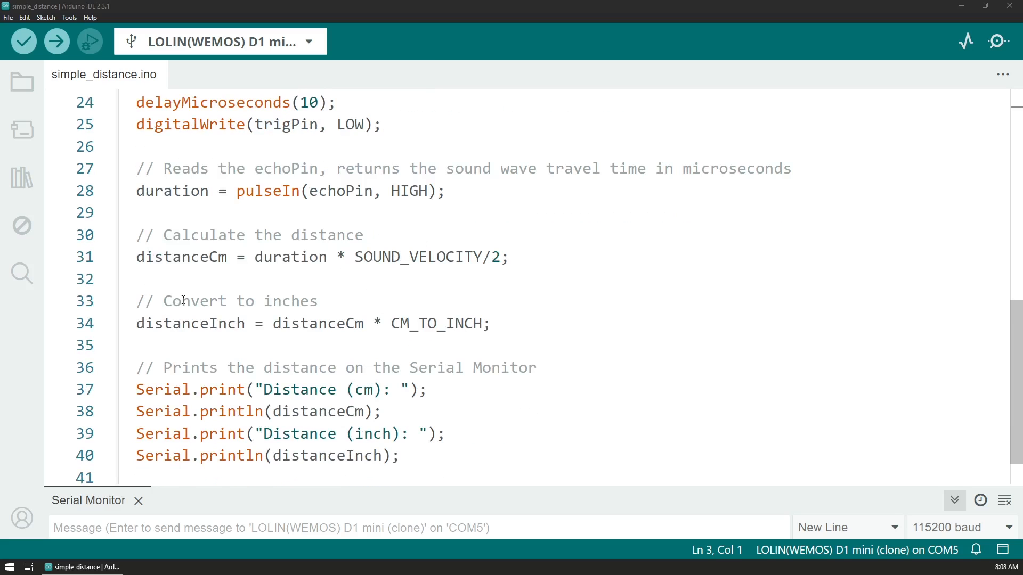
pyautogui.moveTo(331, 378)
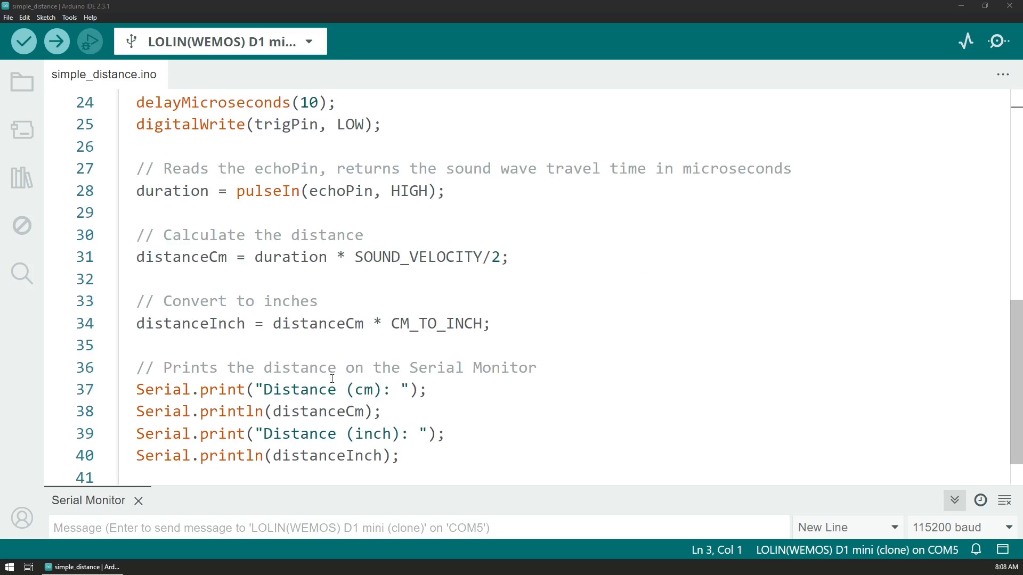
pyautogui.moveTo(440, 324)
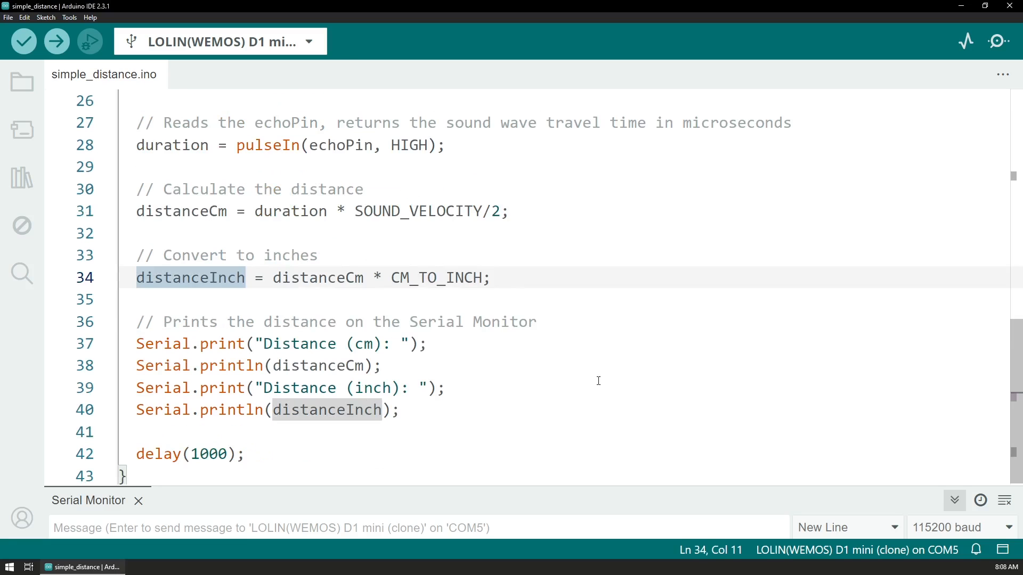
pyautogui.moveTo(423, 457)
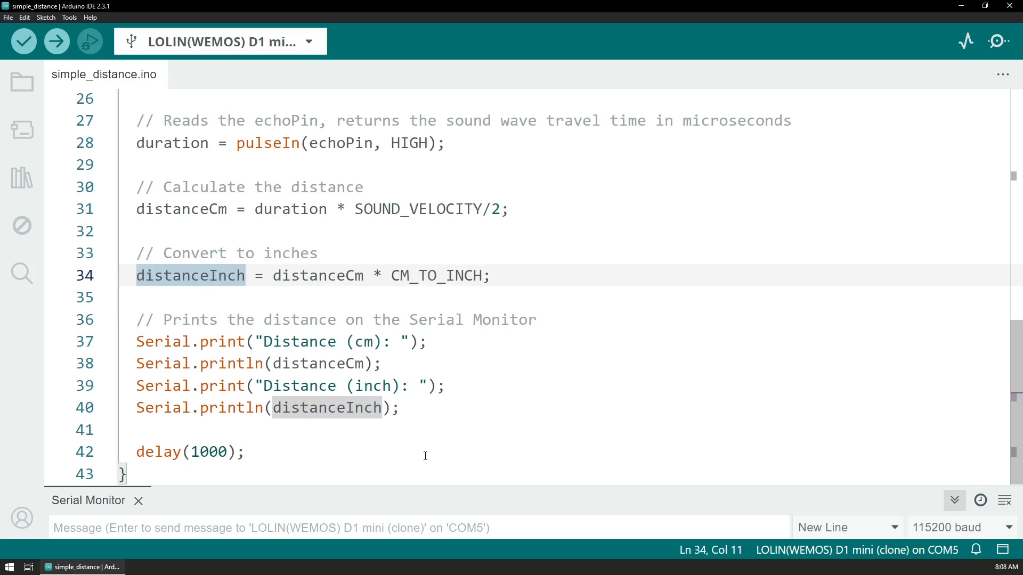
pyautogui.moveTo(435, 450)
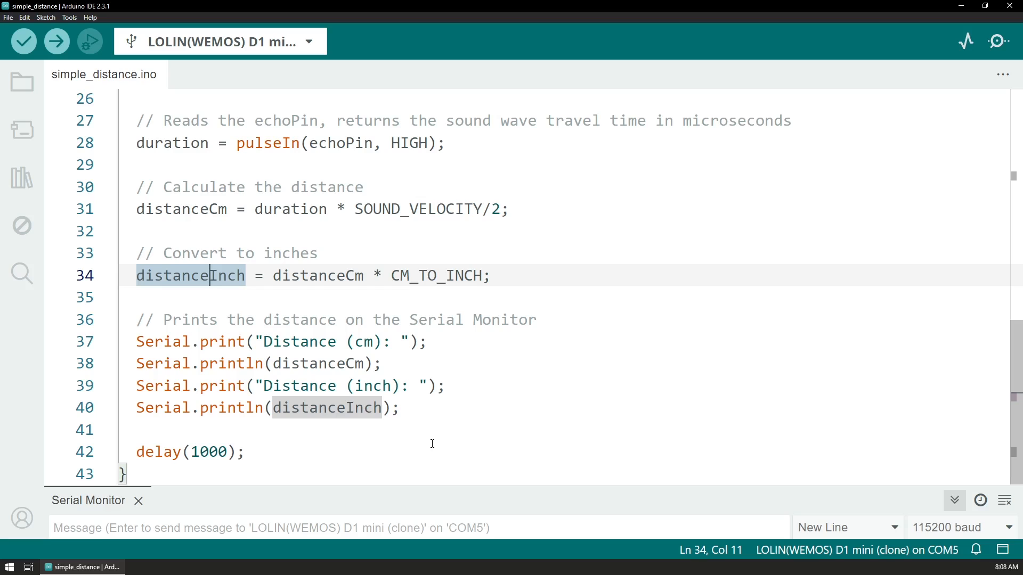
pyautogui.moveTo(416, 435)
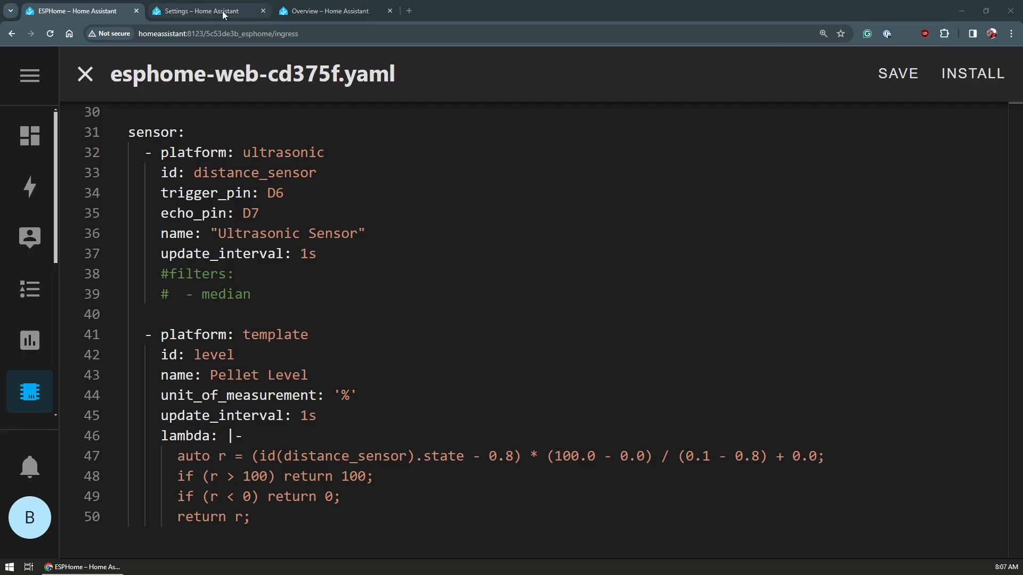
# View the Pellet Level Monitor device page with its Sensors card readings.
pyautogui.click(206, 11)
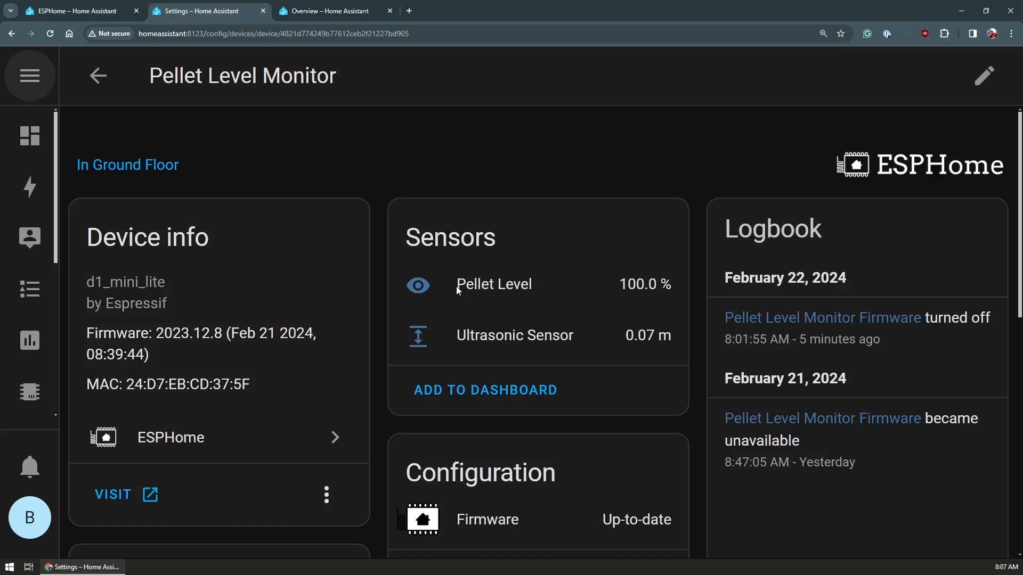
pyautogui.moveTo(649, 293)
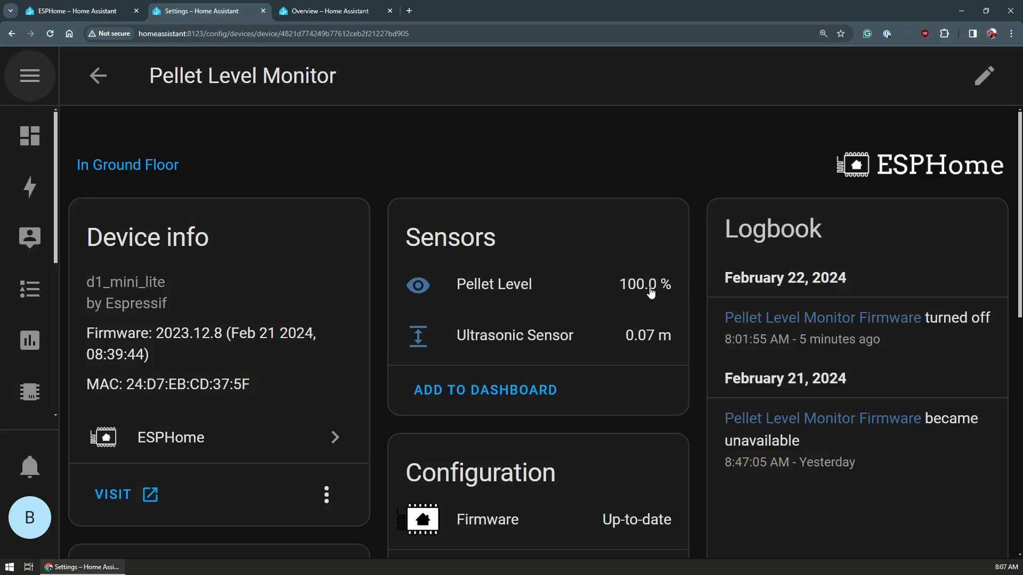
pyautogui.moveTo(564, 351)
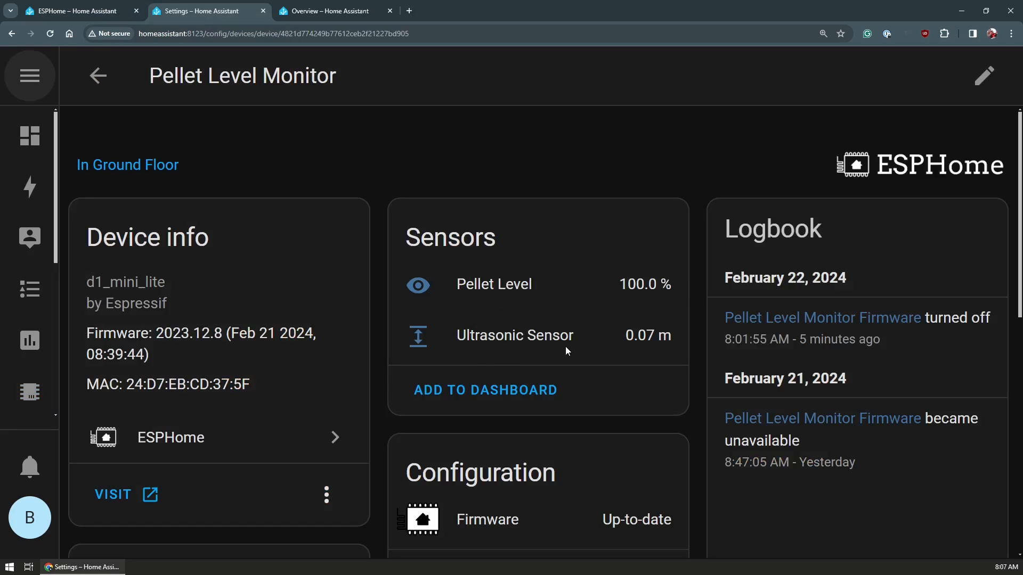
pyautogui.moveTo(584, 345)
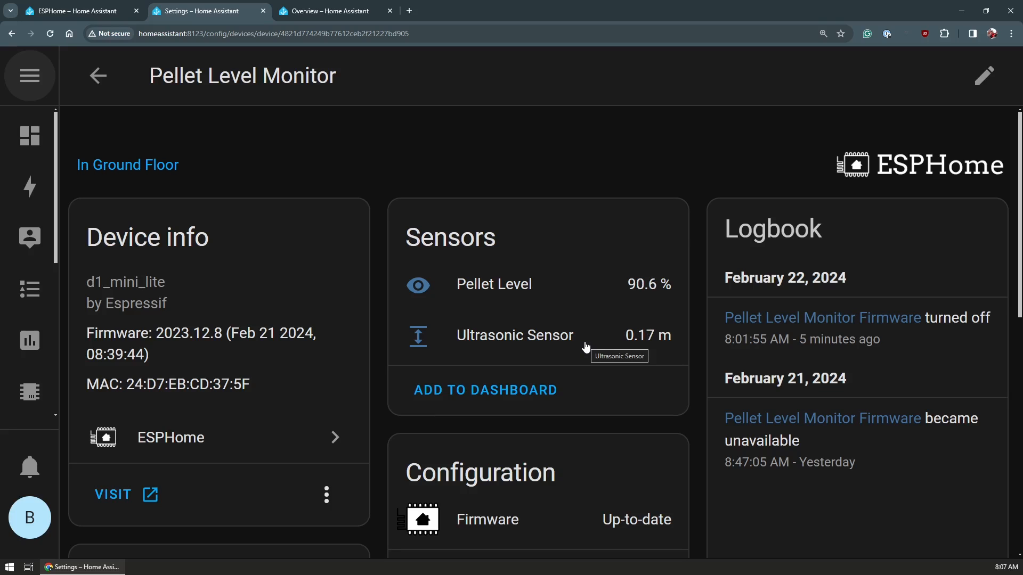
pyautogui.moveTo(643, 301)
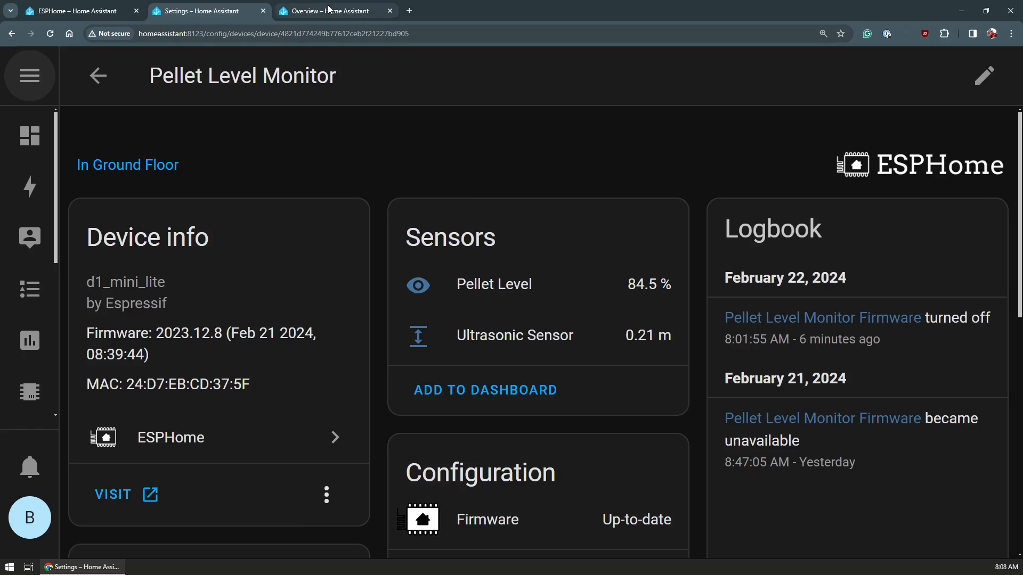
# View the Pellet Level gauge at 84.4% on the Overview dashboard, then return to the ESPHome config.
pyautogui.click(334, 11)
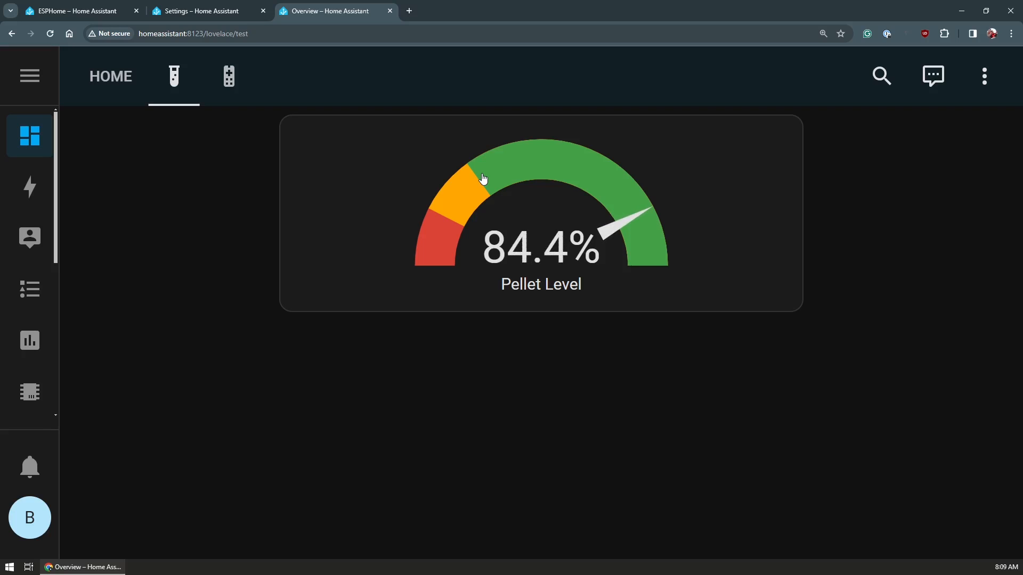
pyautogui.click(71, 11)
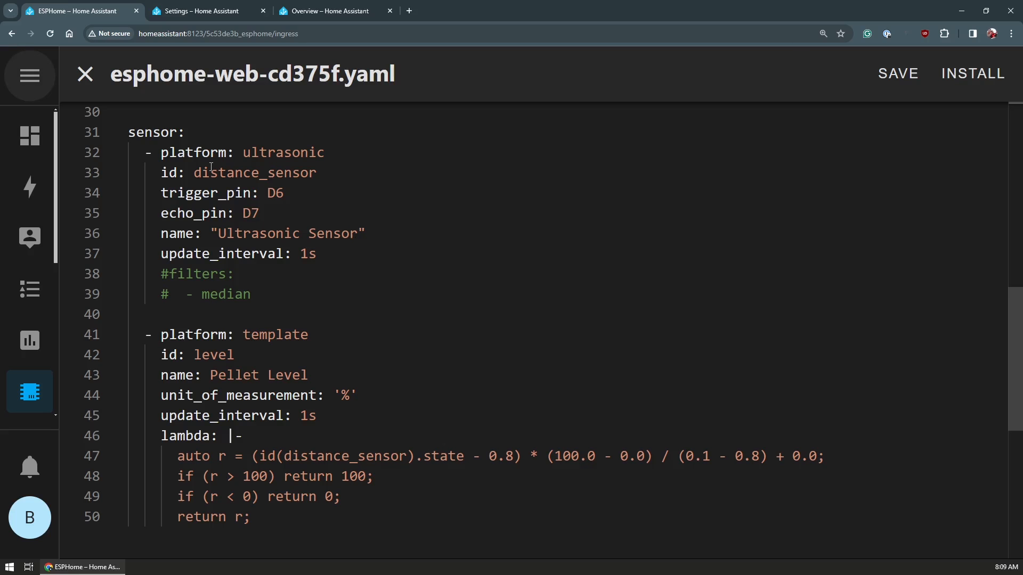
pyautogui.moveTo(513, 189)
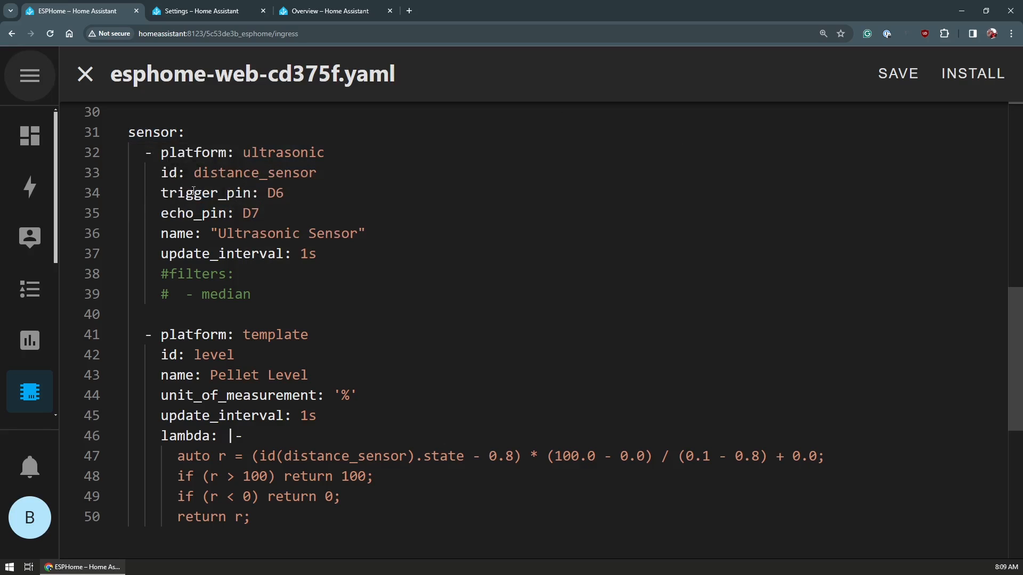
pyautogui.doubleClick(254, 172)
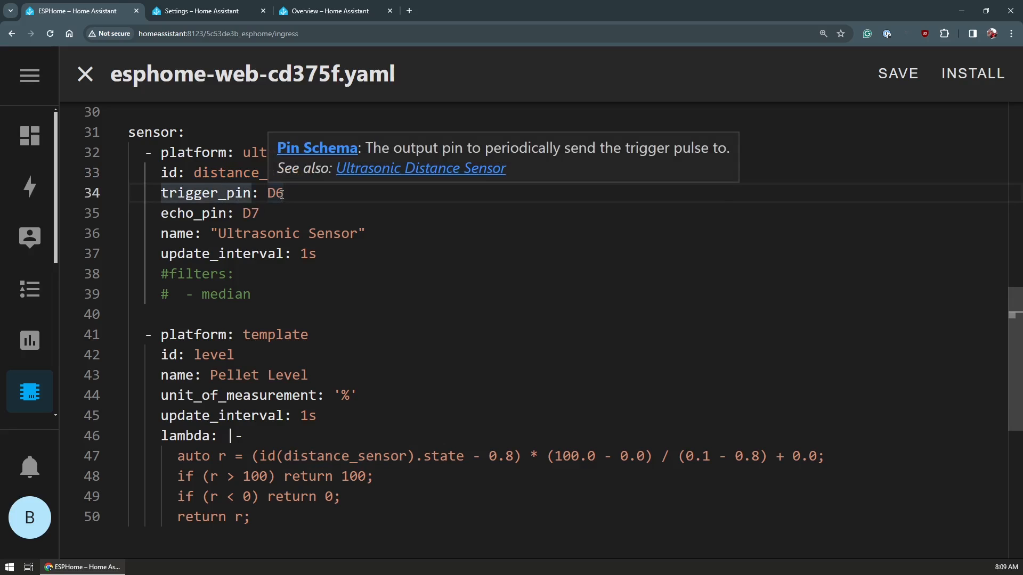
pyautogui.doubleClick(193, 213)
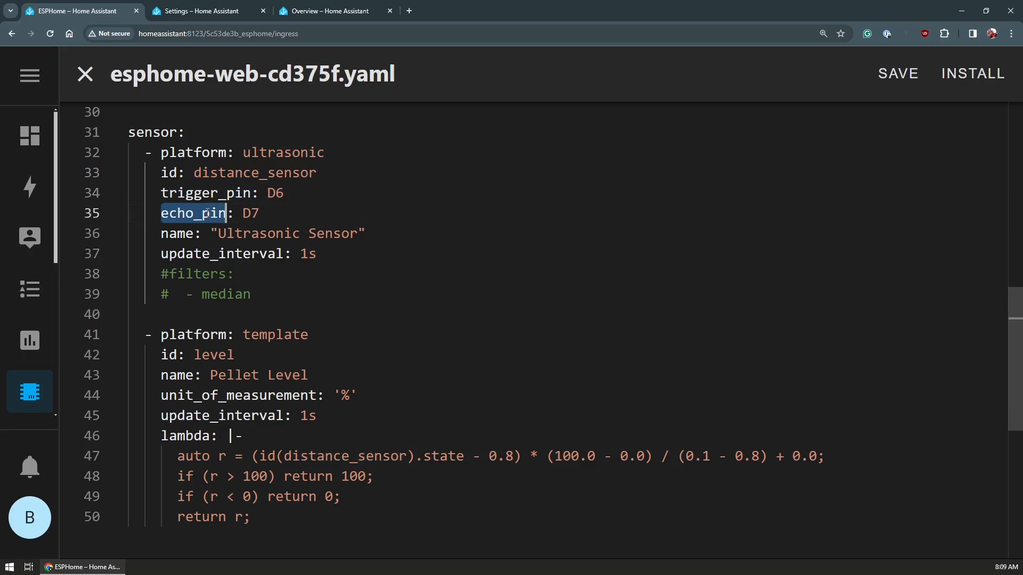
pyautogui.doubleClick(249, 213)
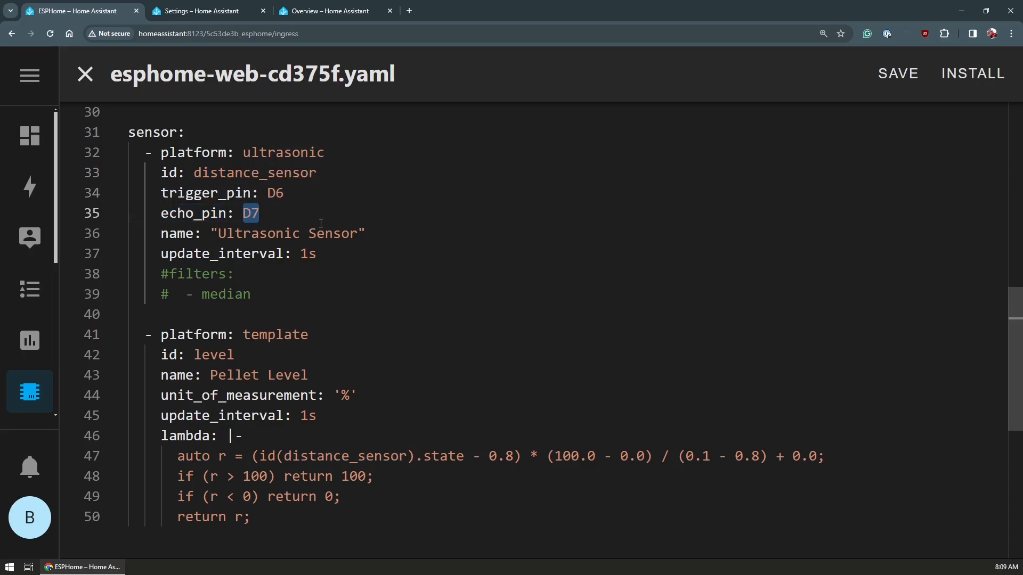
pyautogui.moveTo(319, 48)
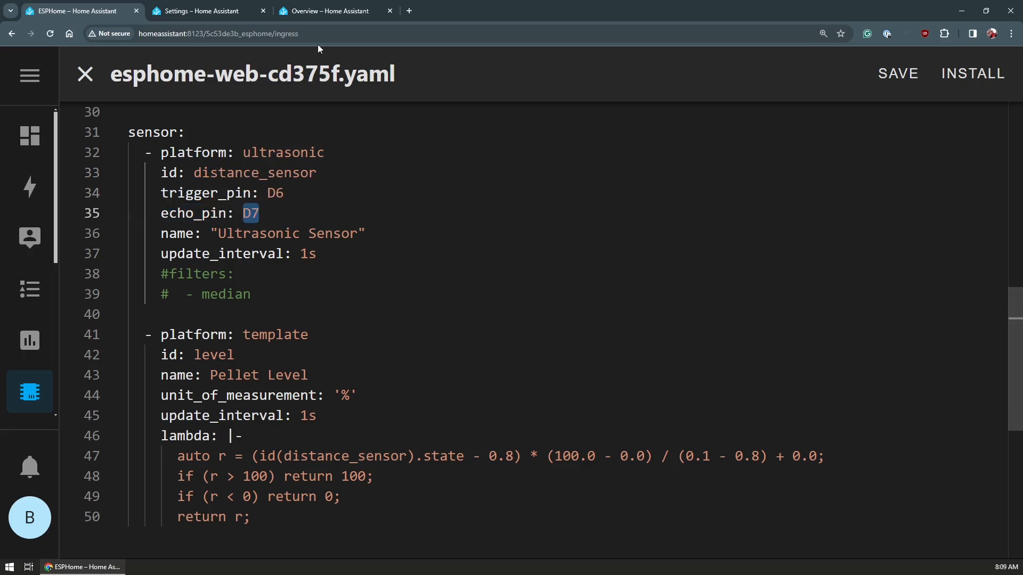
pyautogui.click(204, 11)
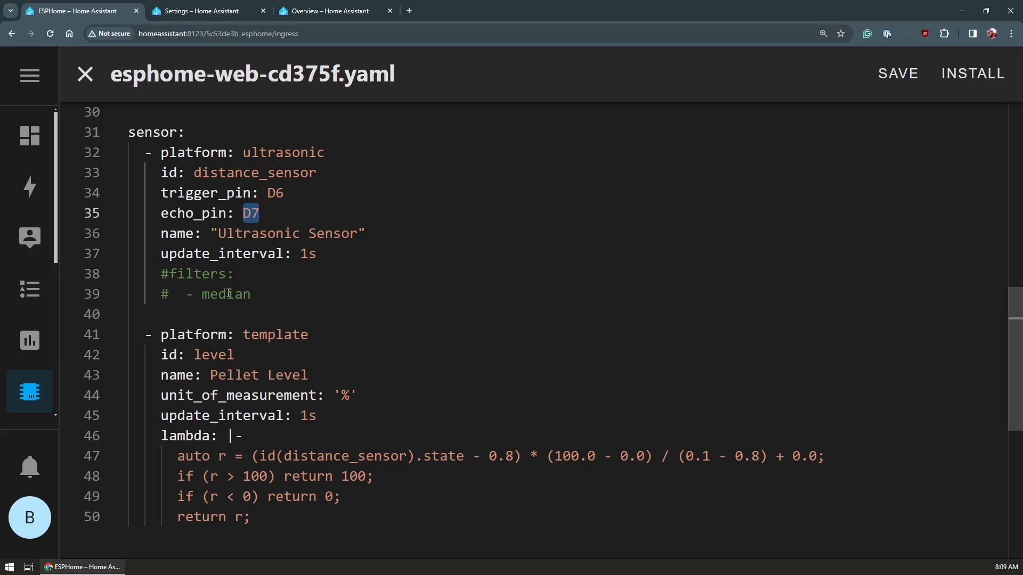
pyautogui.moveTo(307, 254)
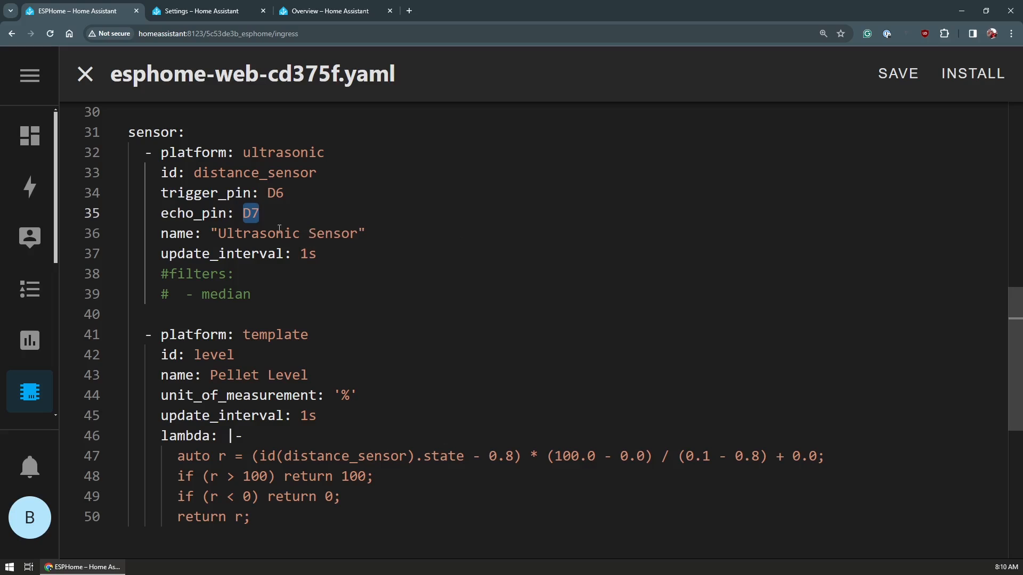
pyautogui.moveTo(306, 254)
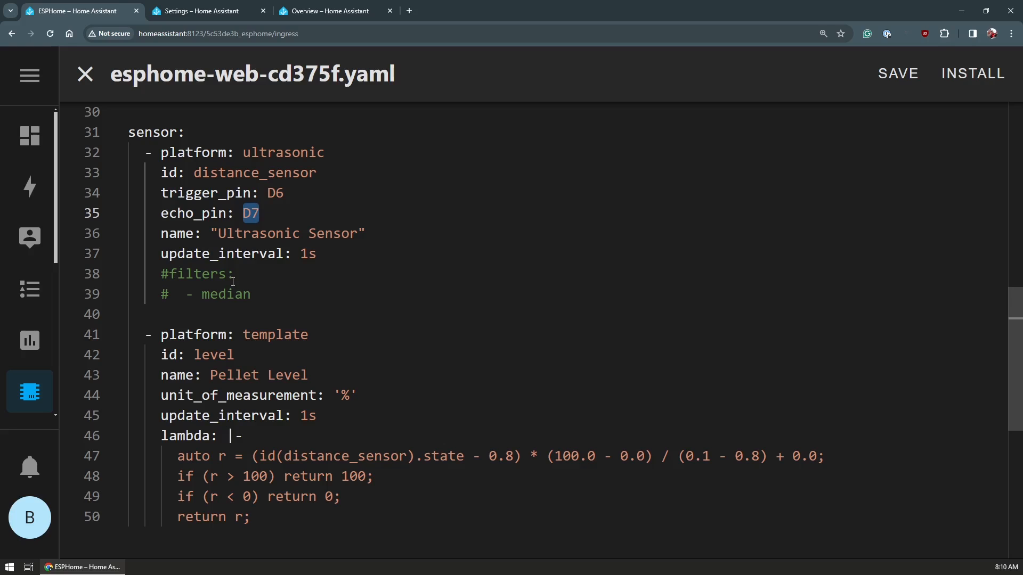
pyautogui.moveTo(275, 335)
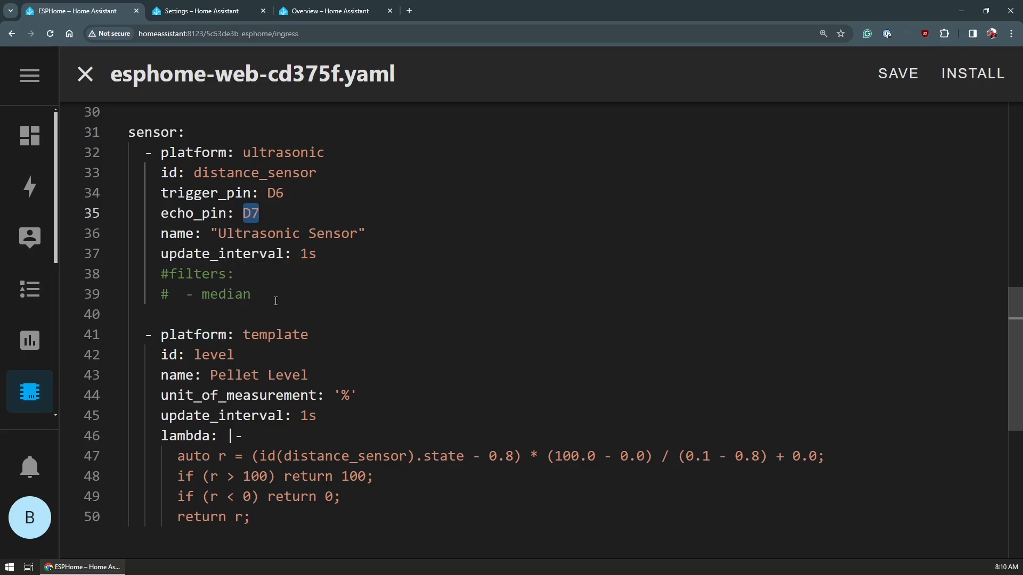
pyautogui.moveTo(286, 380)
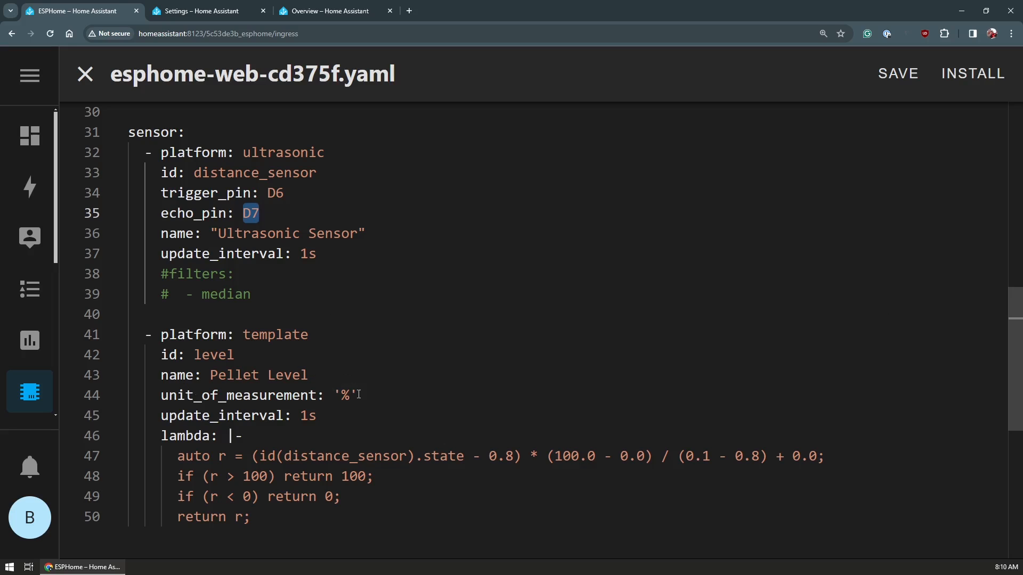
pyautogui.moveTo(297, 405)
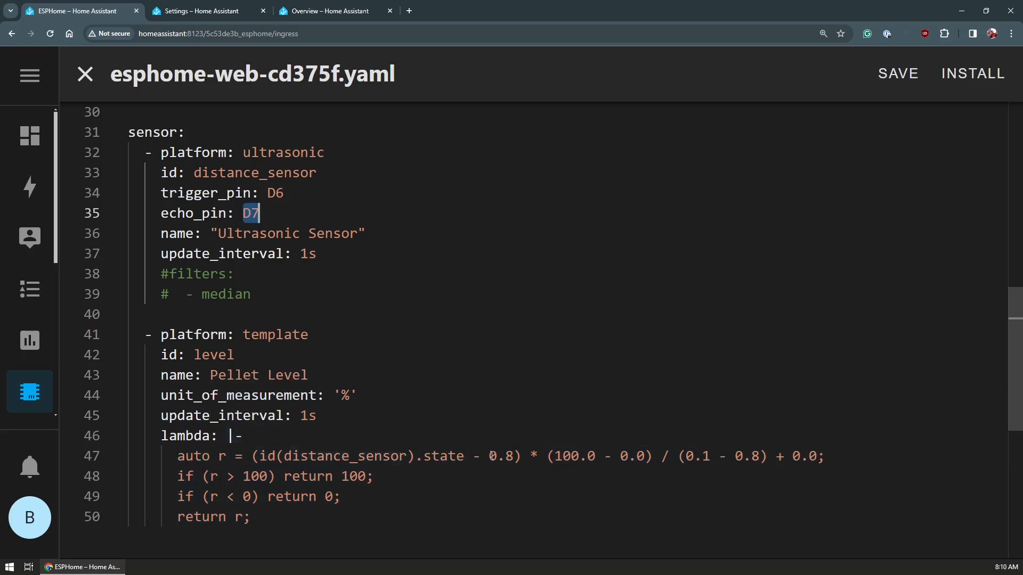
pyautogui.doubleClick(504, 456)
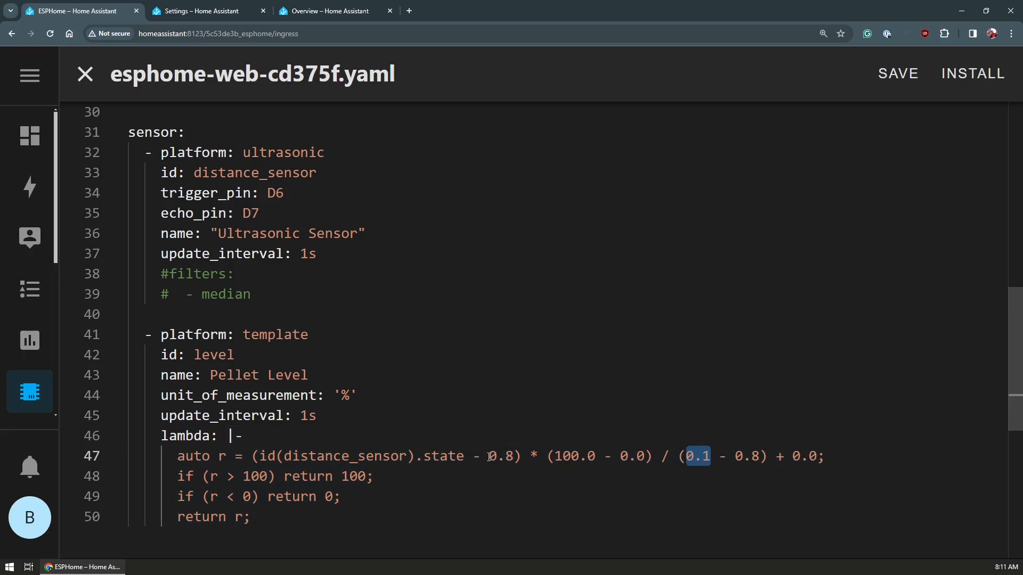
pyautogui.doubleClick(502, 456)
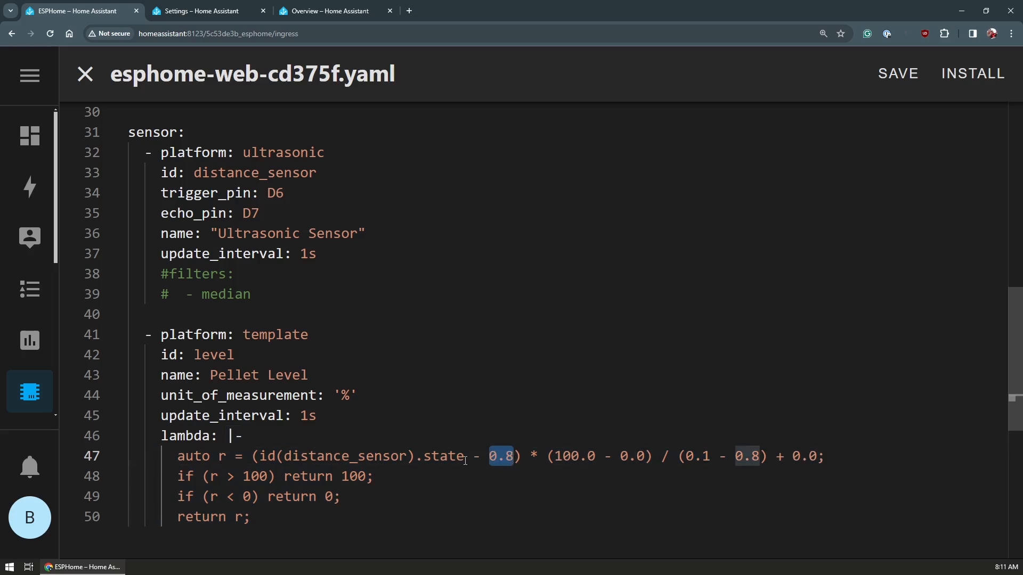
pyautogui.doubleClick(255, 476)
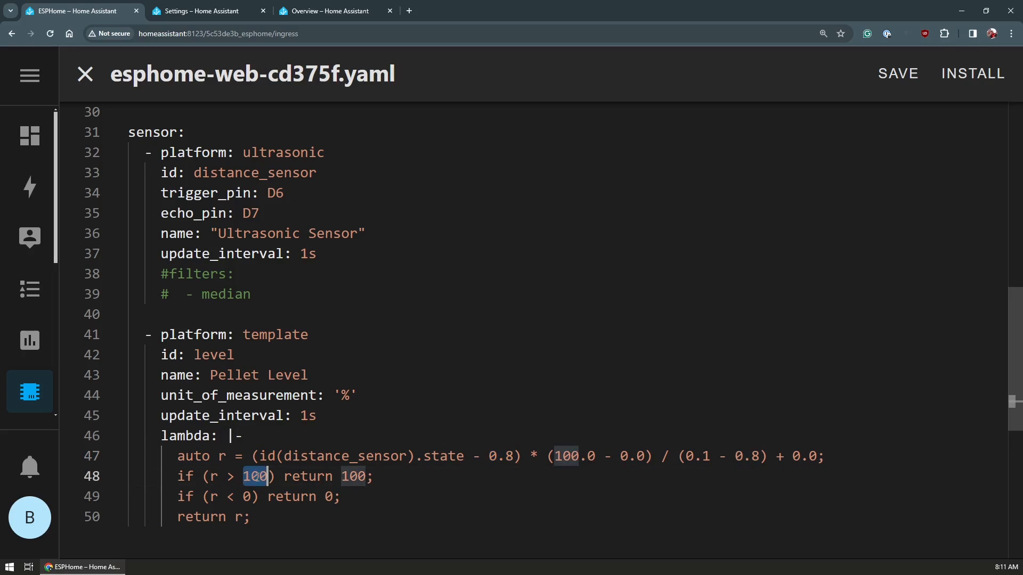
pyautogui.moveTo(199, 435)
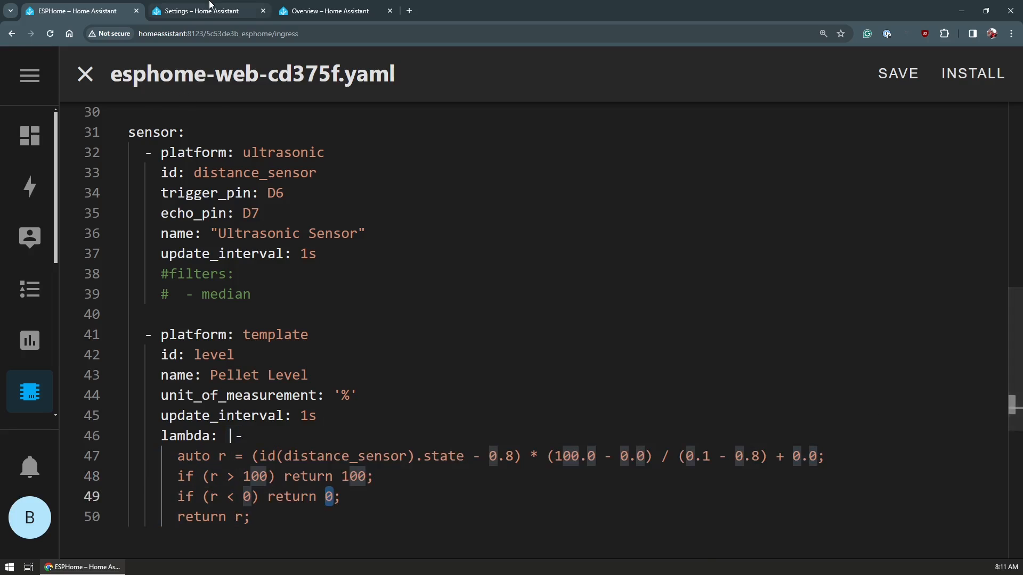
pyautogui.click(202, 10)
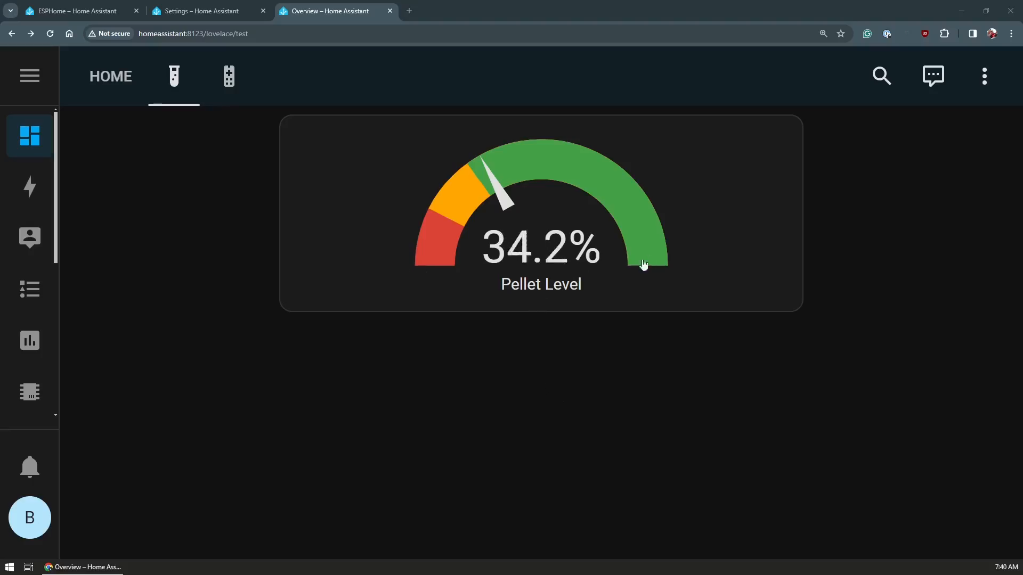
pyautogui.moveTo(494, 264)
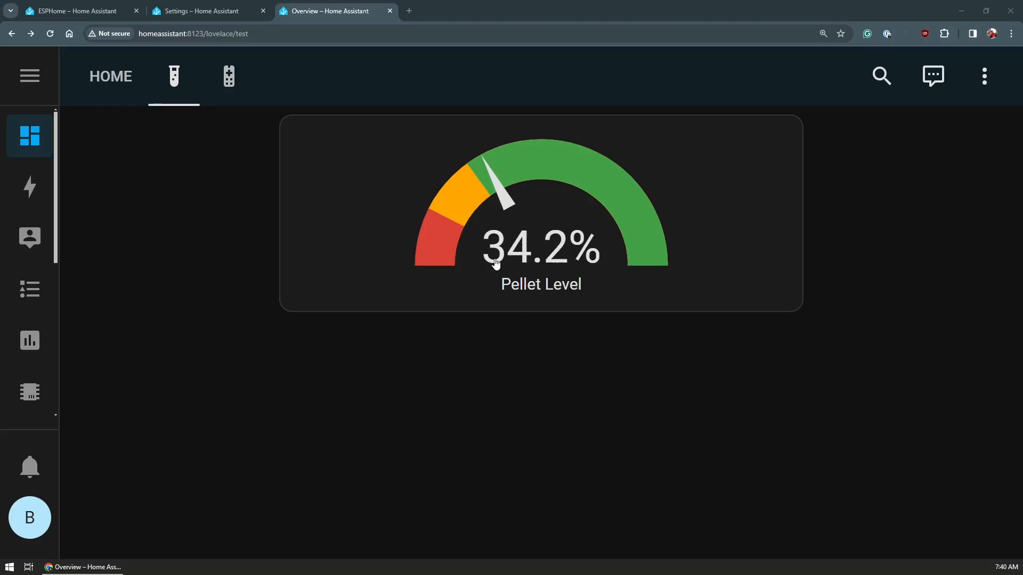
pyautogui.moveTo(525, 157)
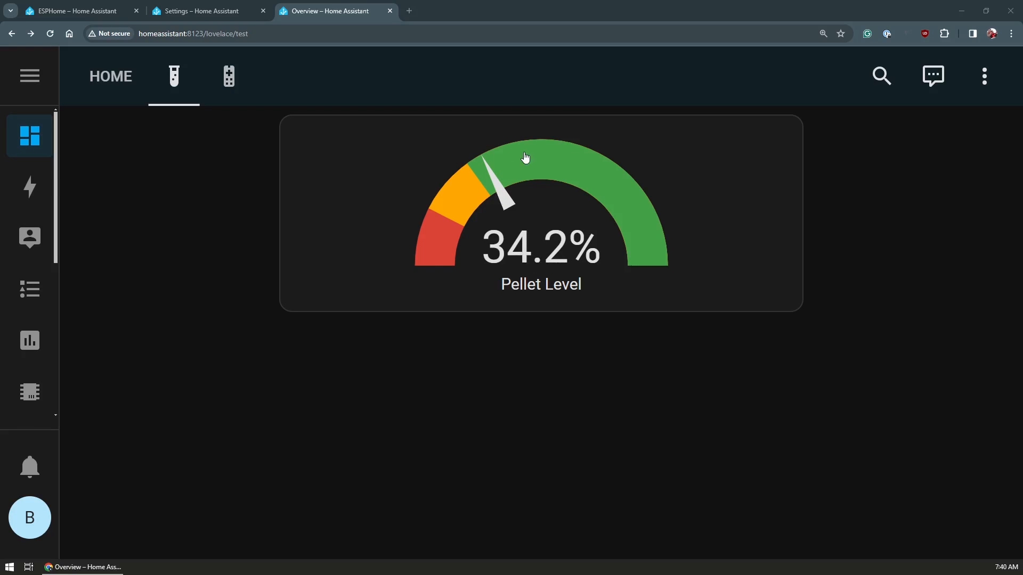
pyautogui.moveTo(532, 240)
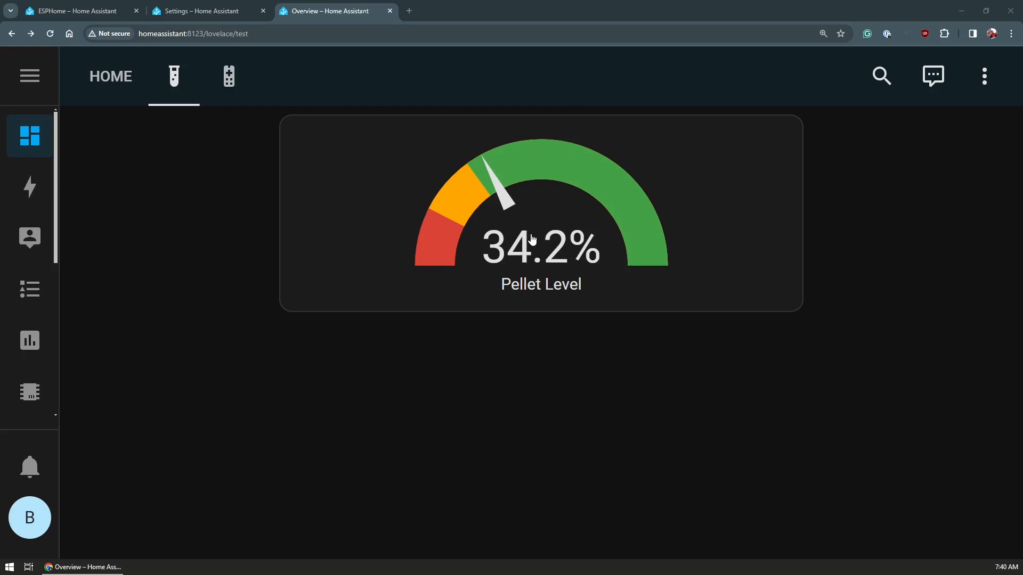
pyautogui.moveTo(518, 254)
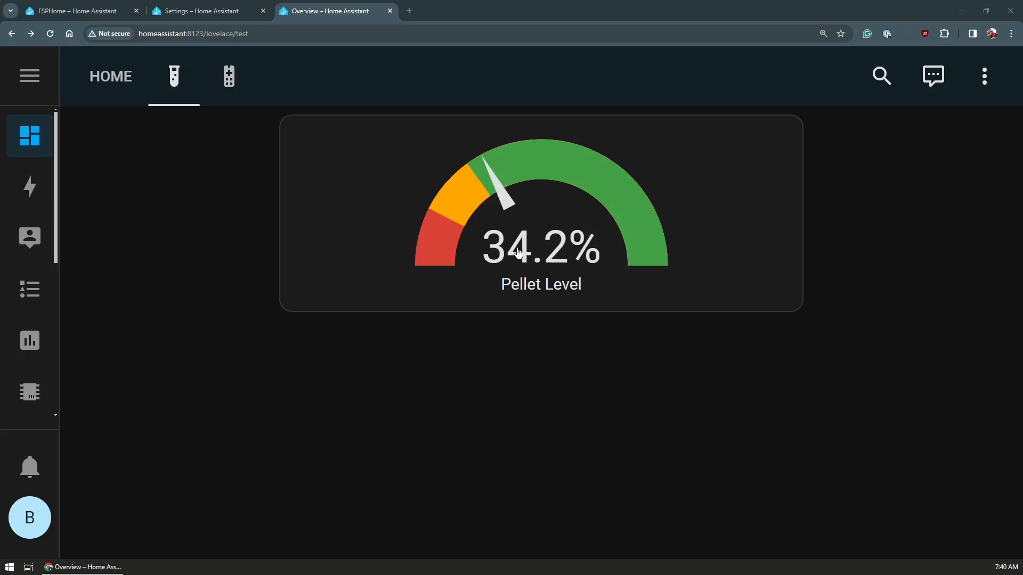
# Bring up the Pellet Level entity's history graph, hovering around 34–35%.
pyautogui.click(540, 252)
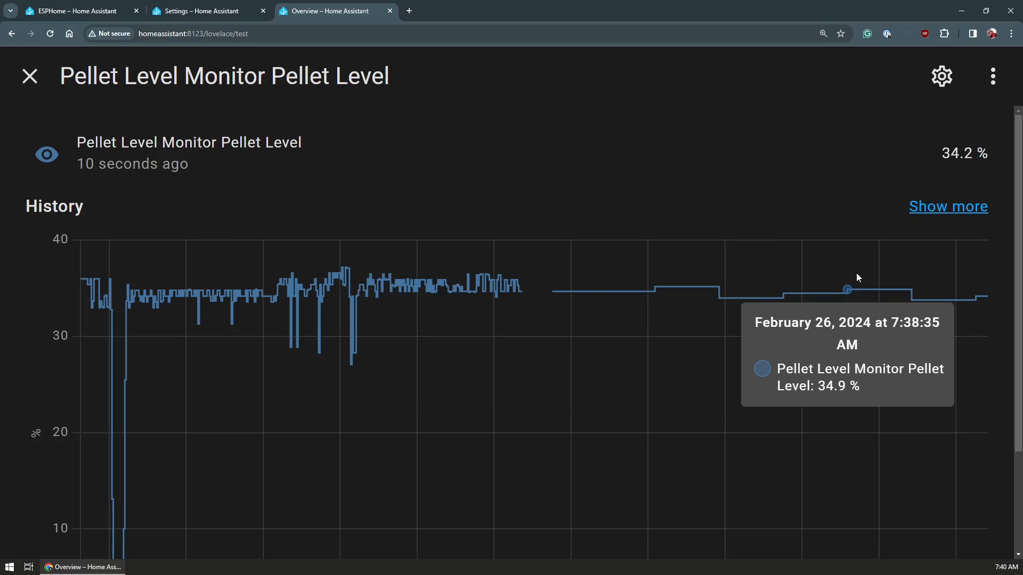
pyautogui.moveTo(643, 339)
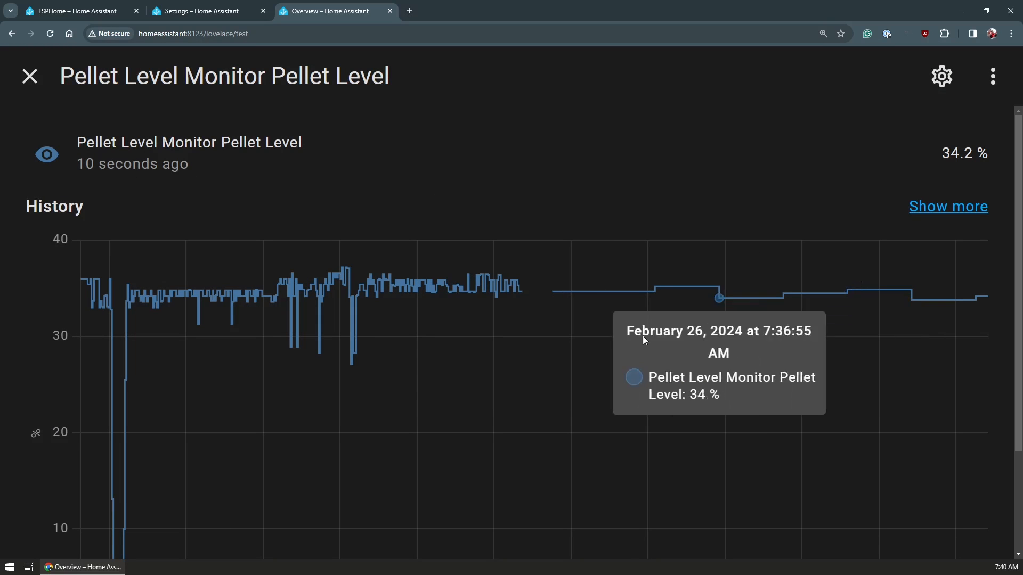
pyautogui.moveTo(146, 302)
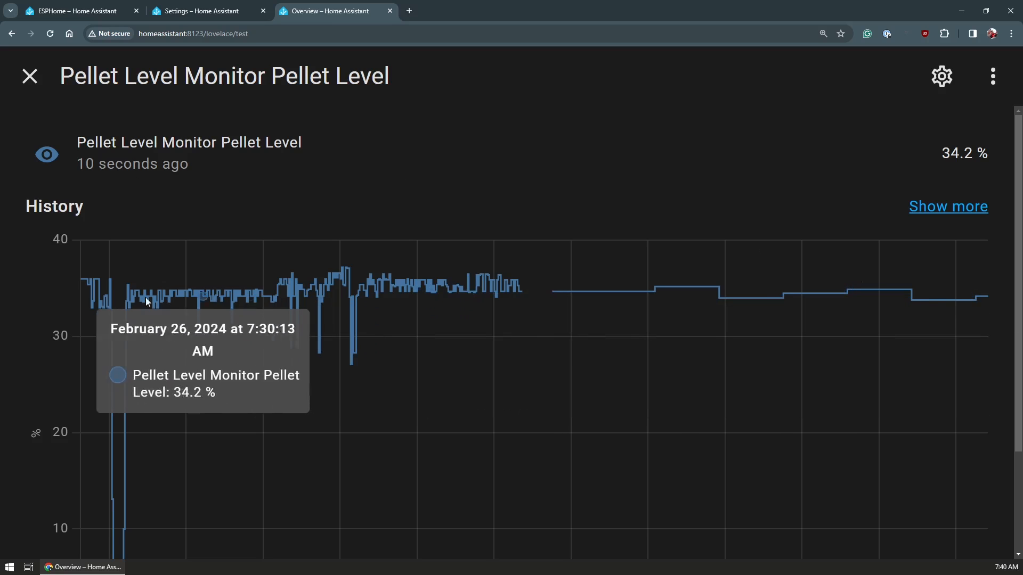
pyautogui.moveTo(483, 291)
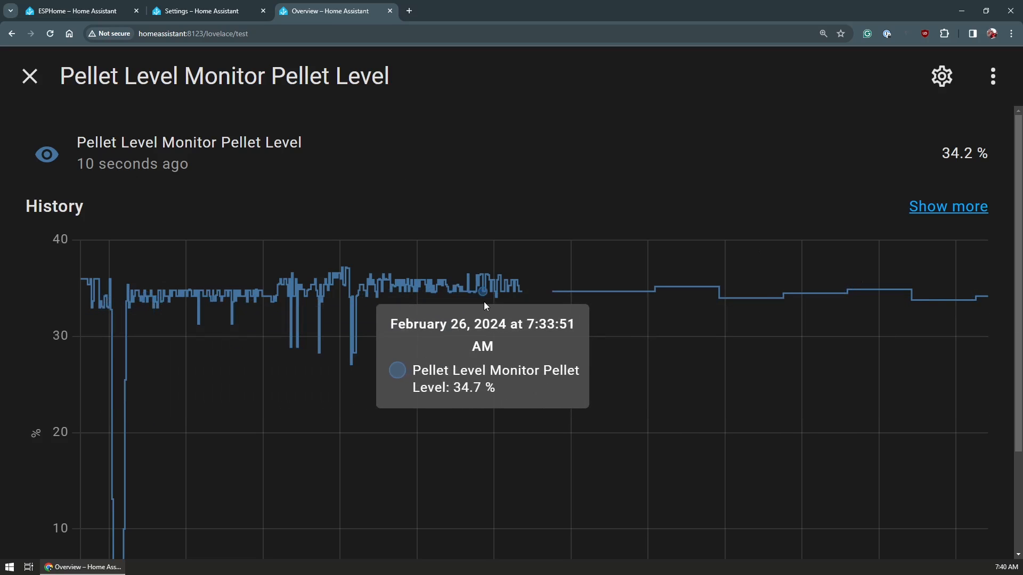
pyautogui.moveTo(511, 295)
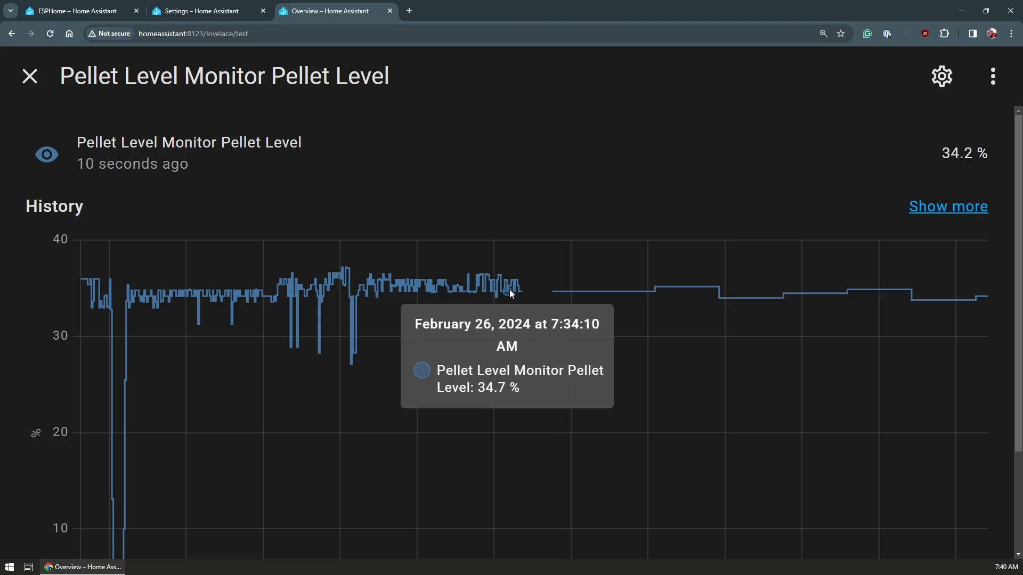
pyautogui.moveTo(679, 296)
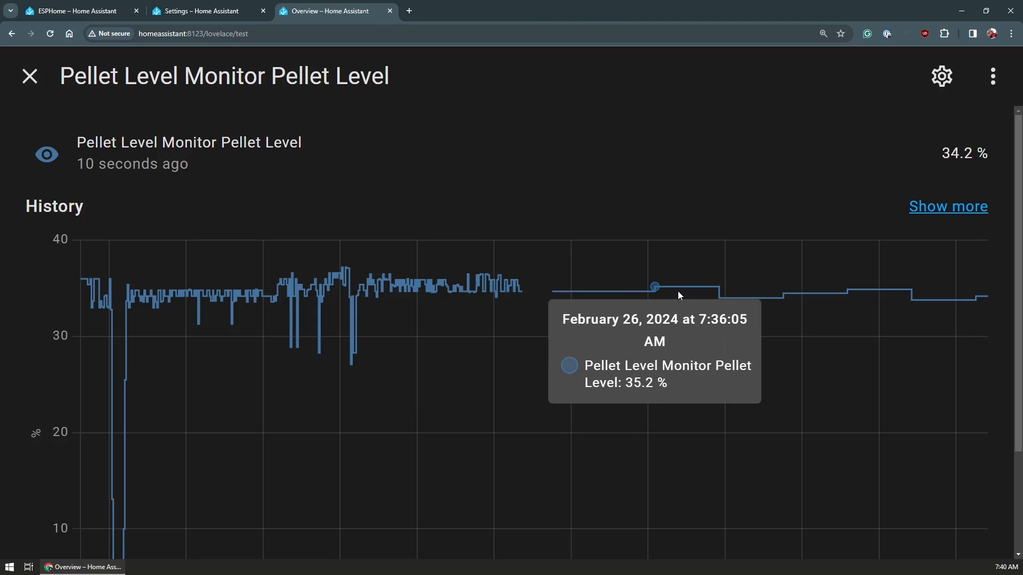
pyautogui.moveTo(667, 311)
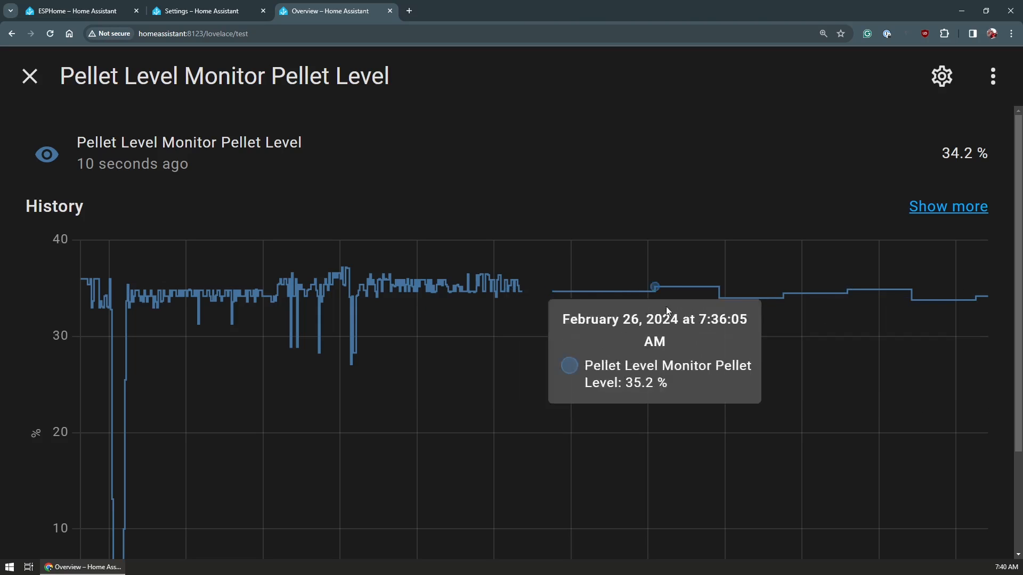
# Close the history and highlight the ultrasonic sensor's 10s update_interval and median filter lines in the ESPHome YAML.
pyautogui.click(30, 76)
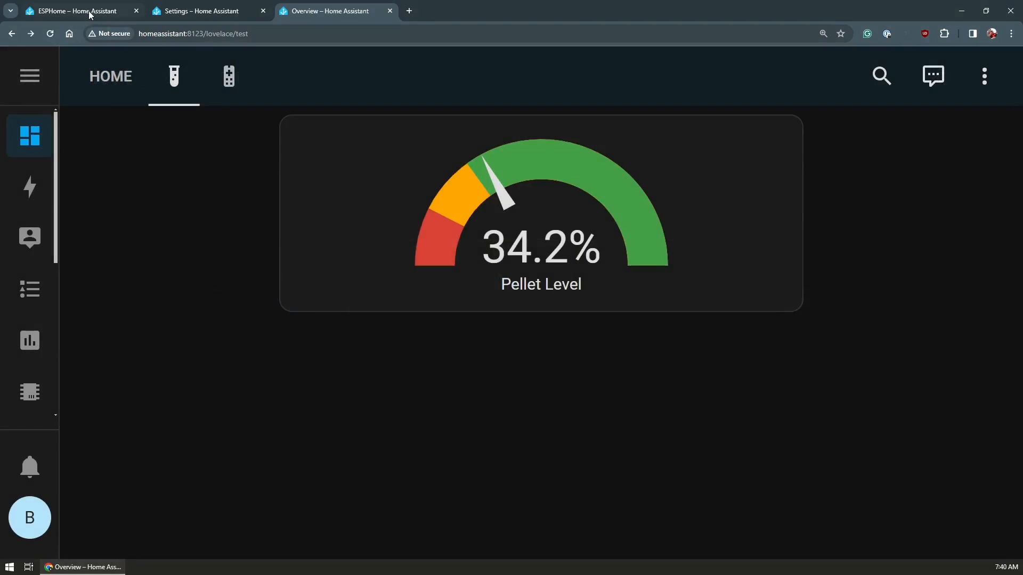
pyautogui.click(74, 11)
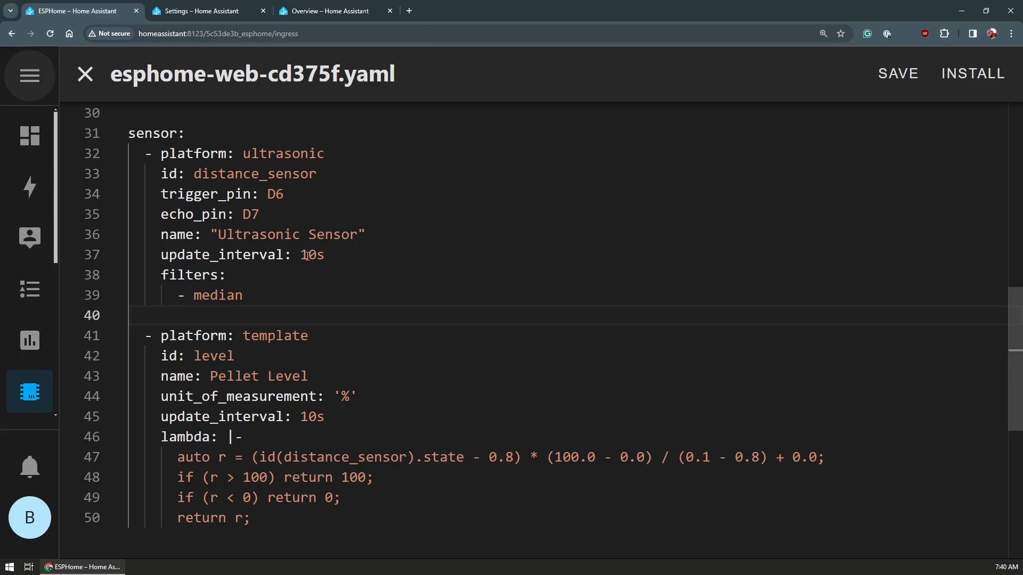
pyautogui.doubleClick(312, 254)
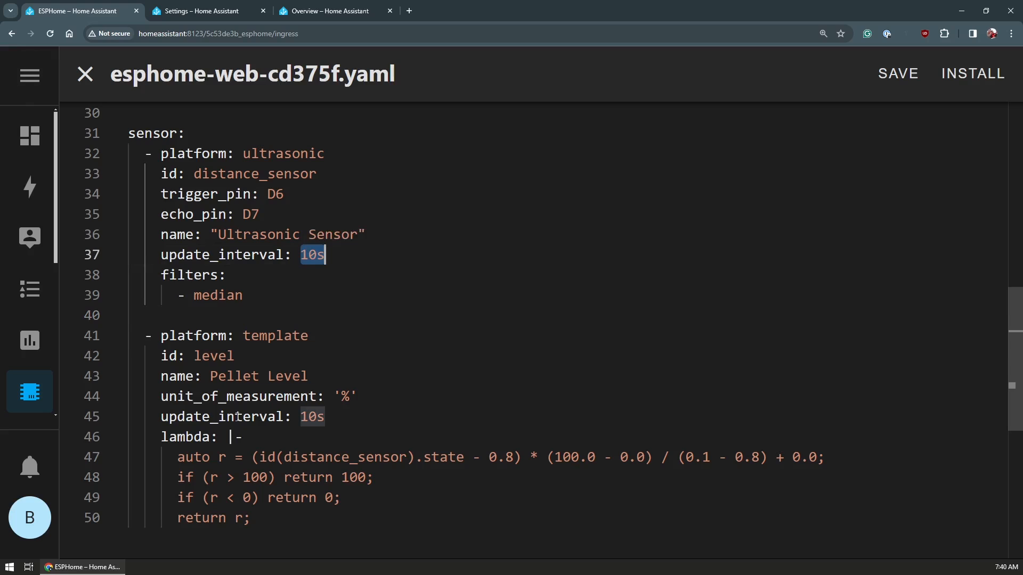
pyautogui.moveTo(344, 396)
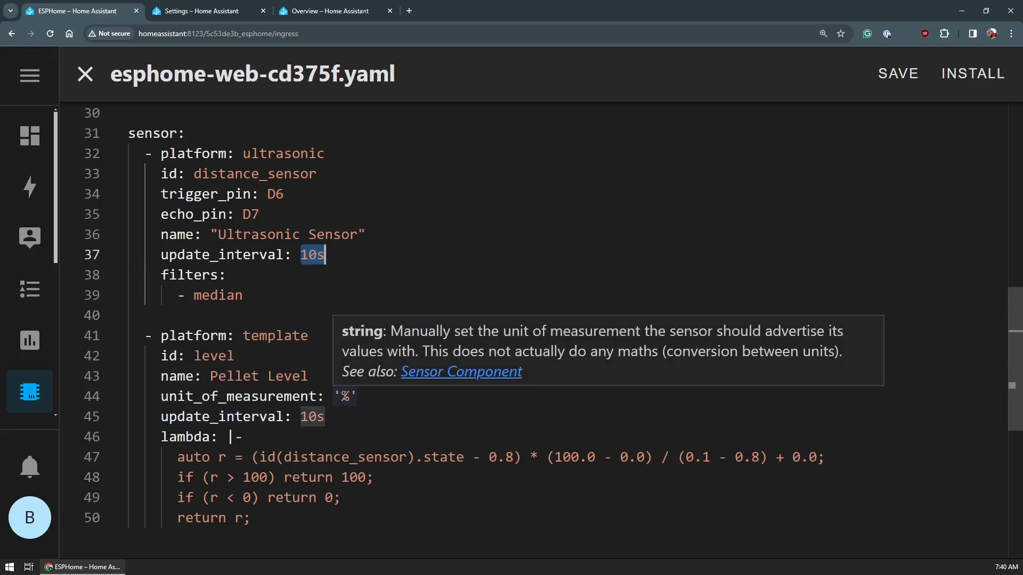
pyautogui.click(161, 275)
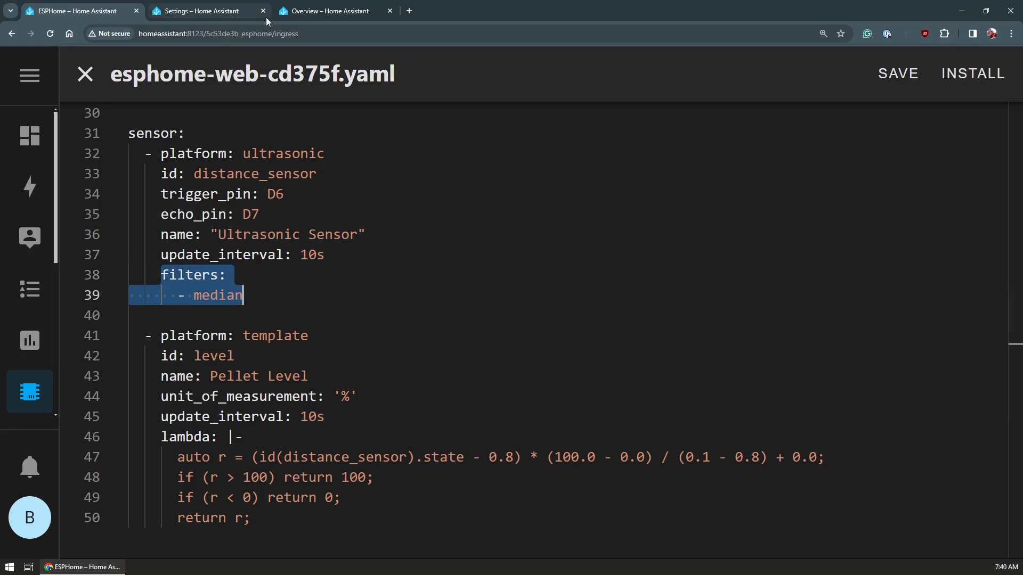
# Revisit the device page and ESPHome config, ending on the dashboard gauge reading Pellet Level 32.9%.
pyautogui.click(208, 10)
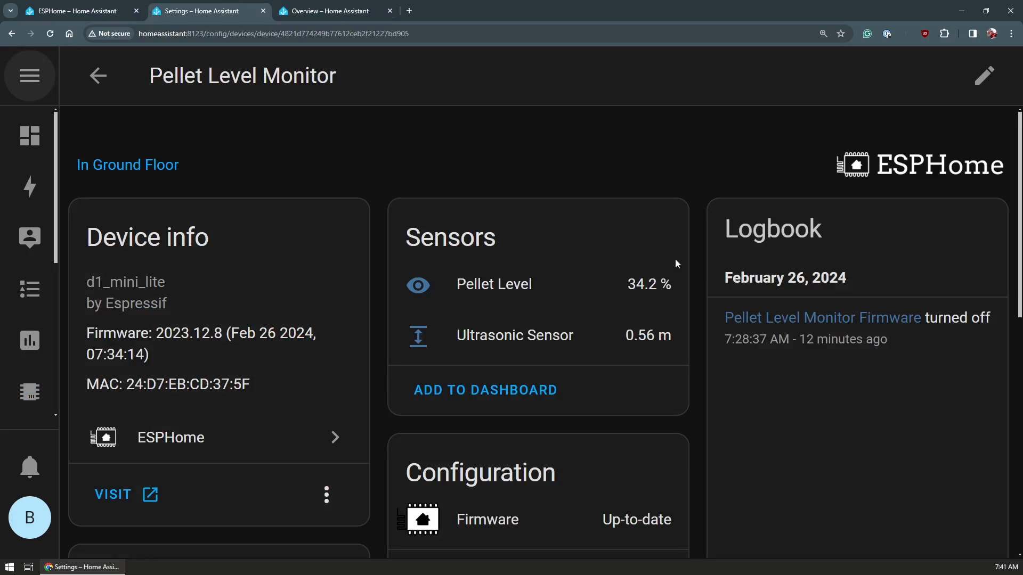
pyautogui.click(332, 10)
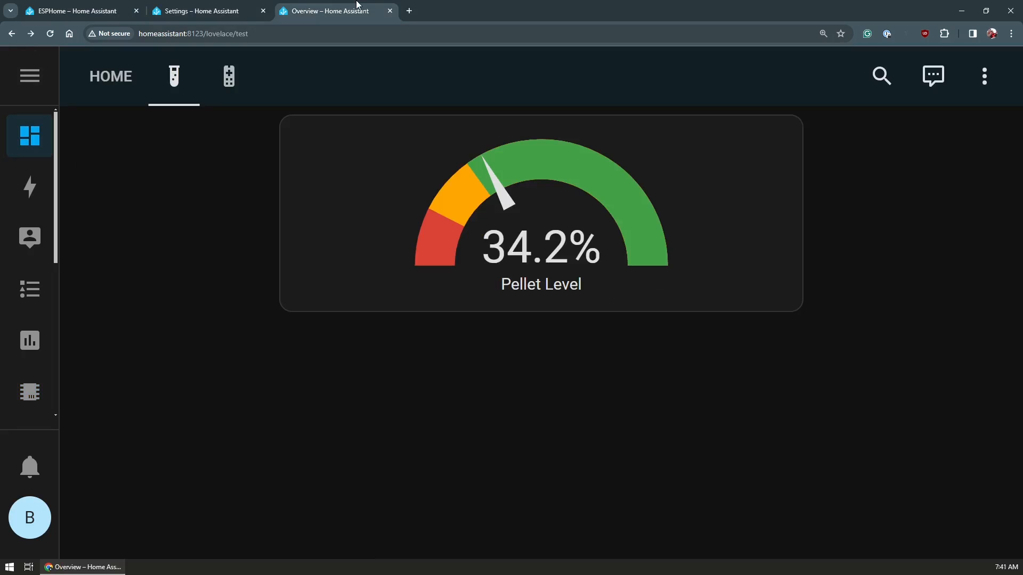
pyautogui.click(72, 11)
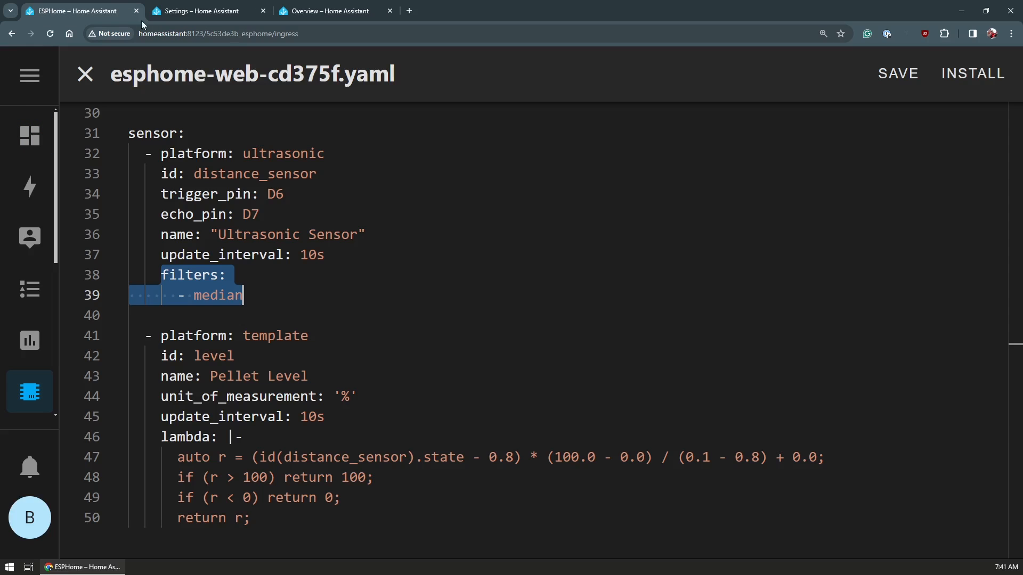
pyautogui.moveTo(528, 458)
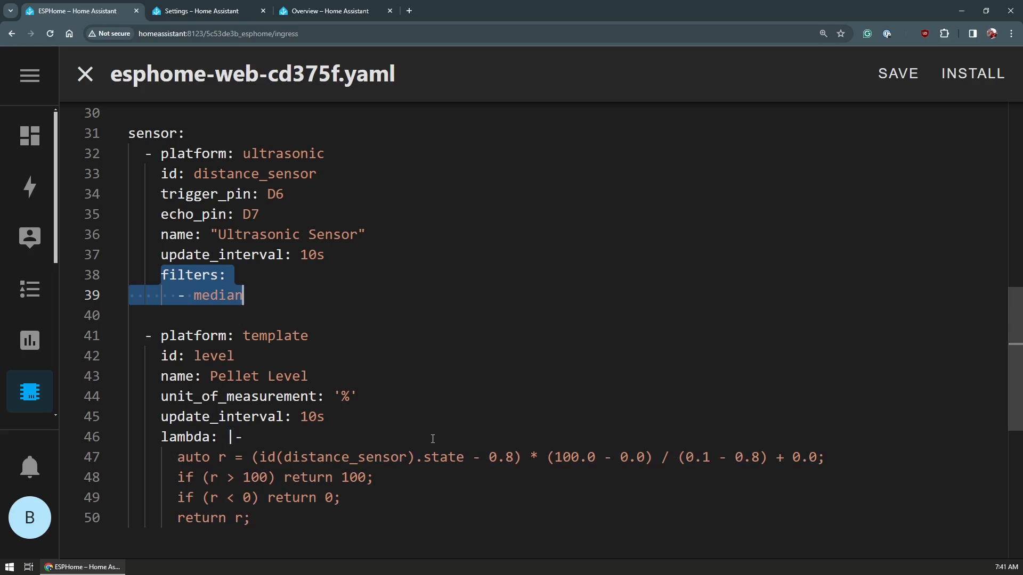
pyautogui.moveTo(524, 438)
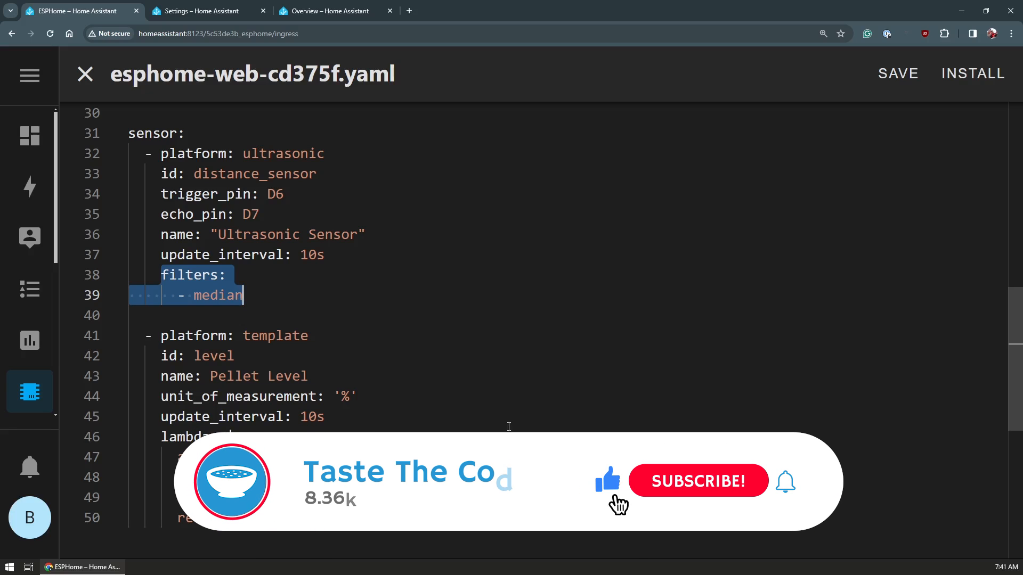
pyautogui.click(330, 10)
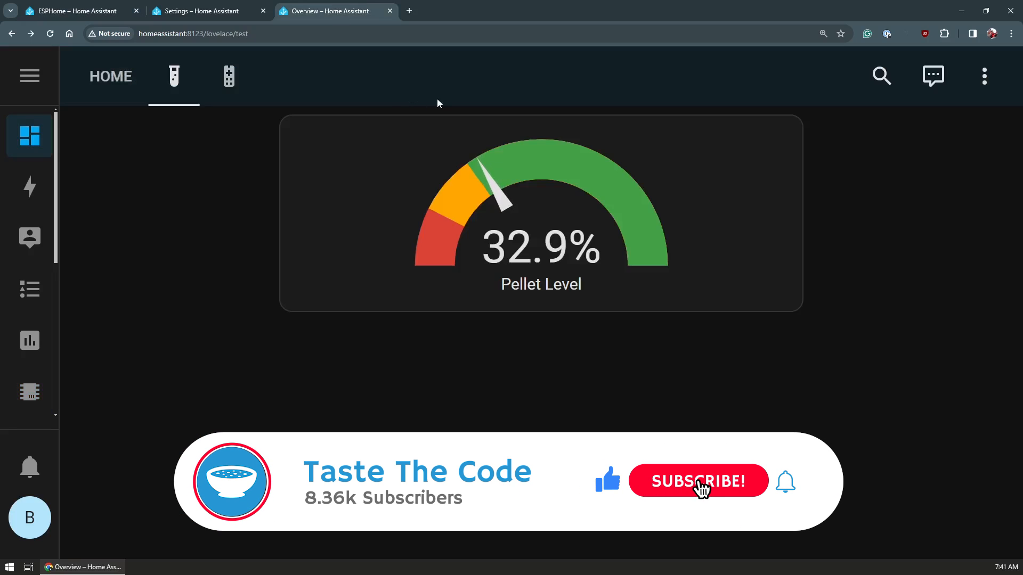
pyautogui.click(697, 480)
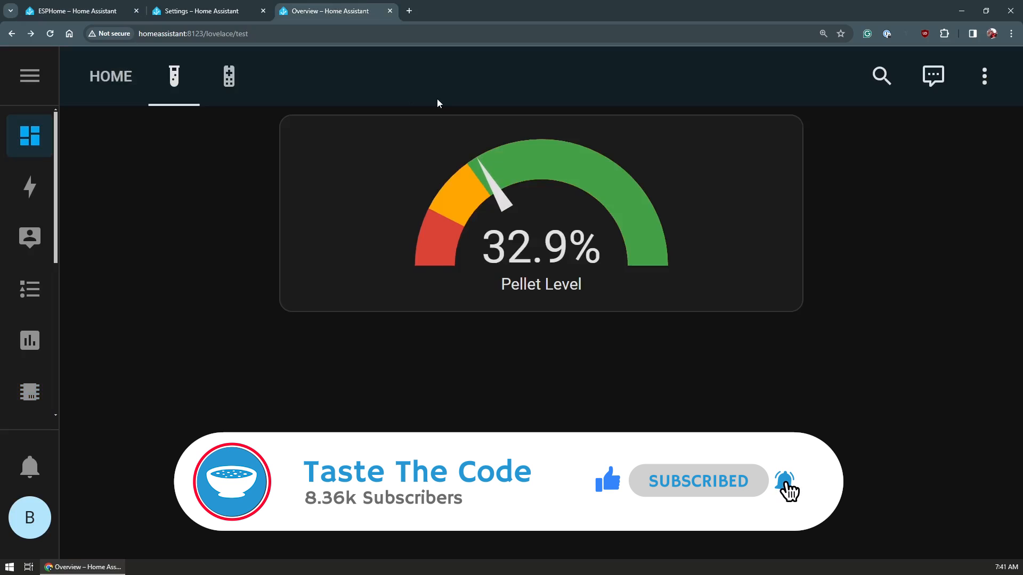